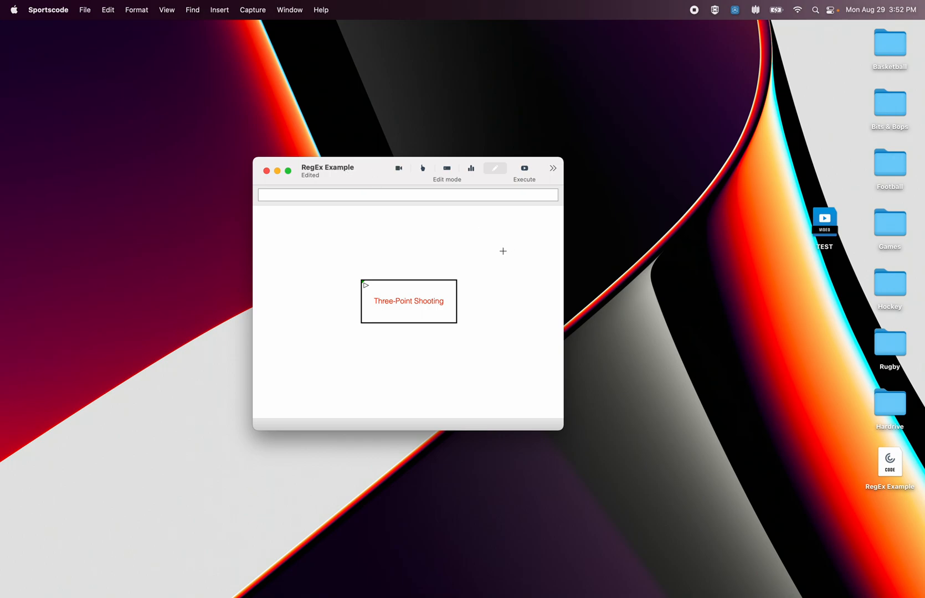
{"action": "mouse_move", "coordinate": [907, 269]}
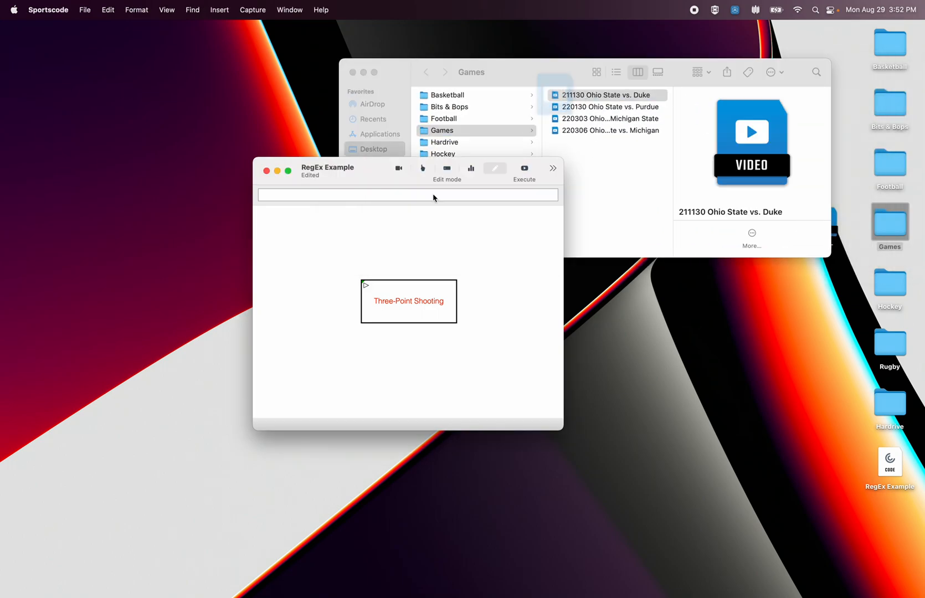
Step: Preview the Ohio State vs. Duke and vs. Michigan State game timelines
{"action": "double_click", "coordinate": [608, 95]}
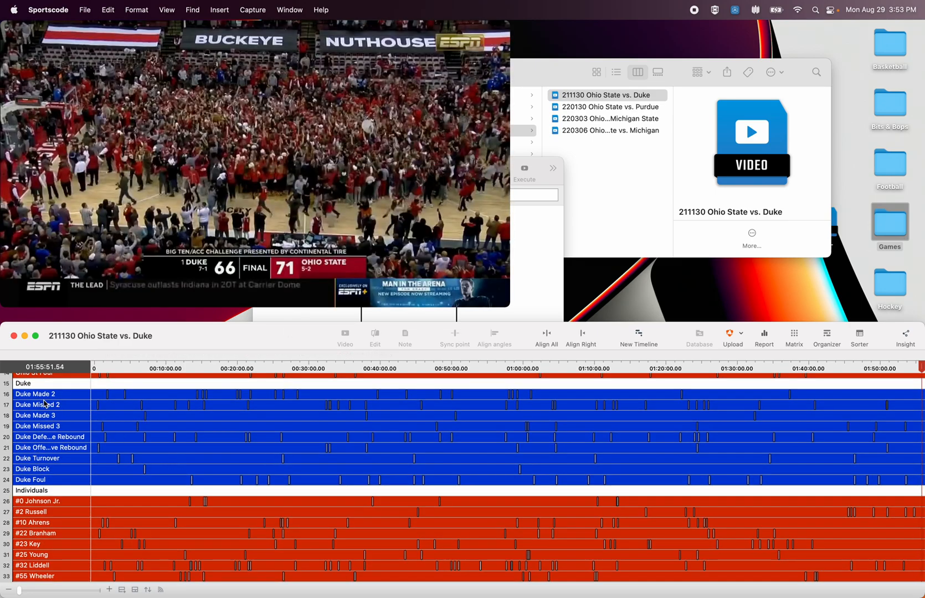
{"action": "mouse_move", "coordinate": [57, 431]}
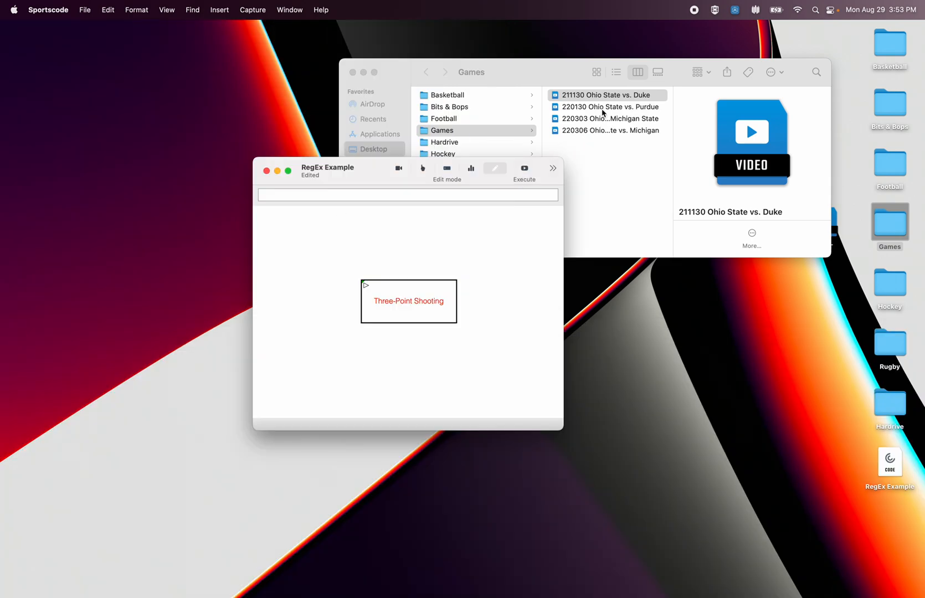
{"action": "double_click", "coordinate": [608, 106]}
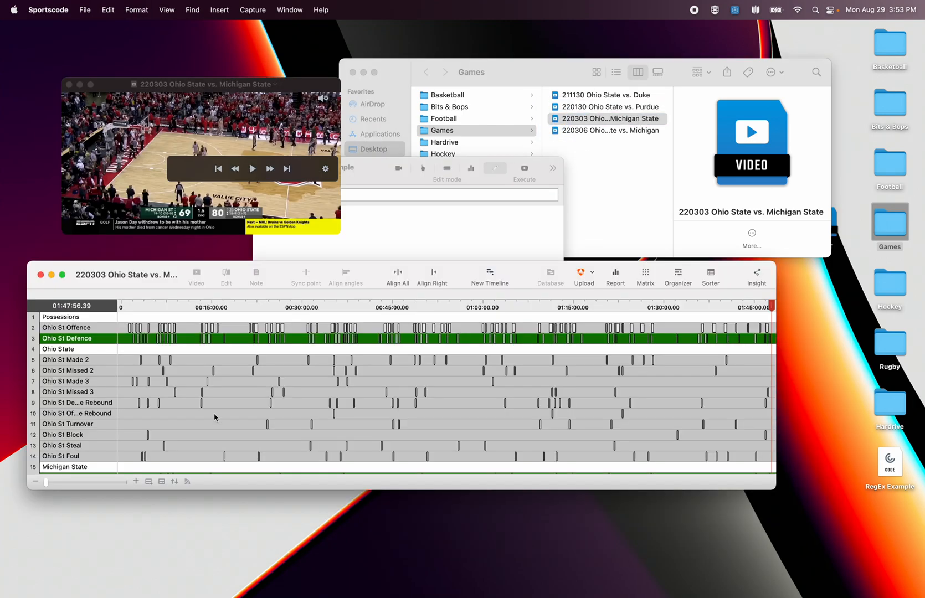
{"action": "scroll", "scroll_direction": "down", "scroll_amount": 3}
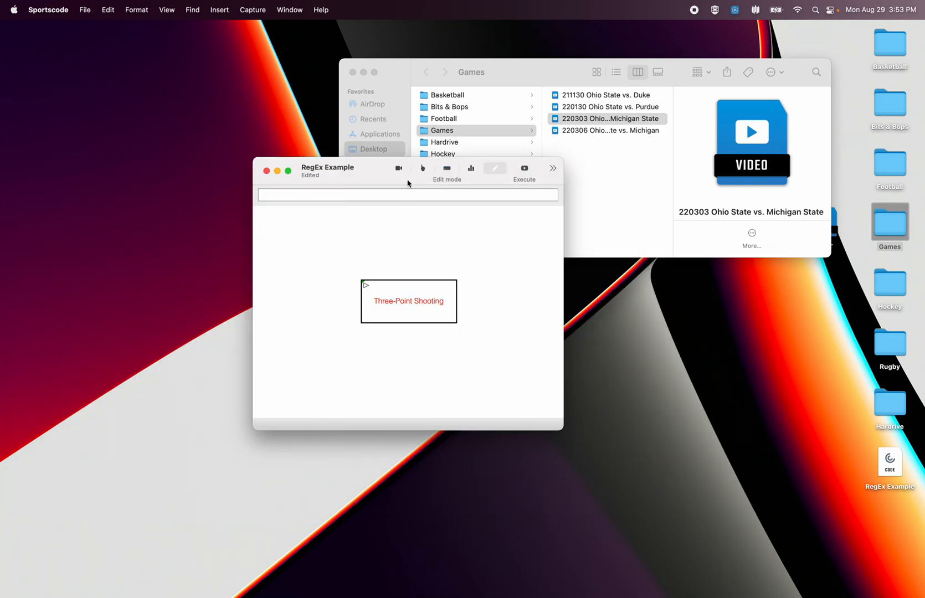
{"action": "mouse_move", "coordinate": [426, 117]}
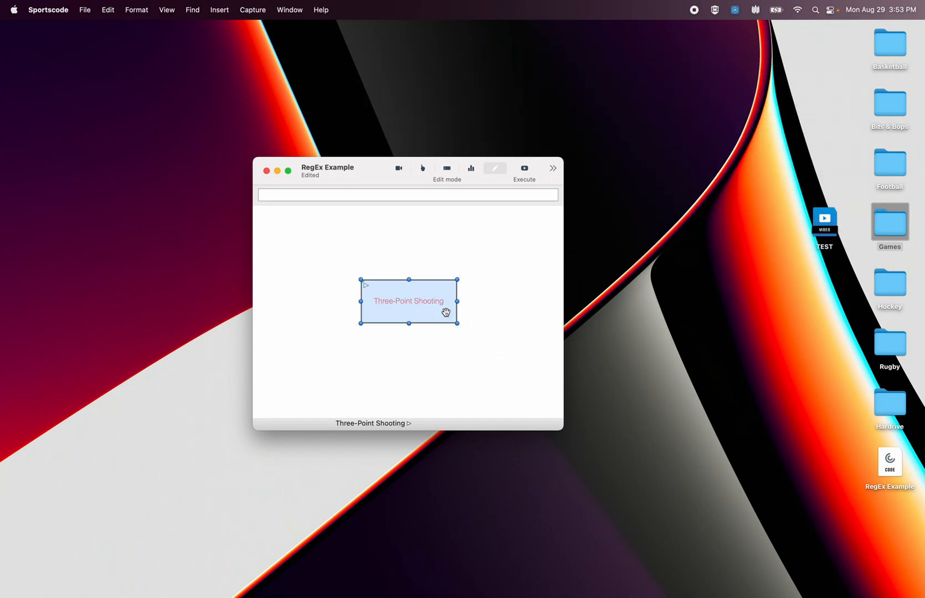
Step: Open the Three-Point Shooting button's script editor and dock it beside the code window
{"action": "left_click", "coordinate": [495, 169]}
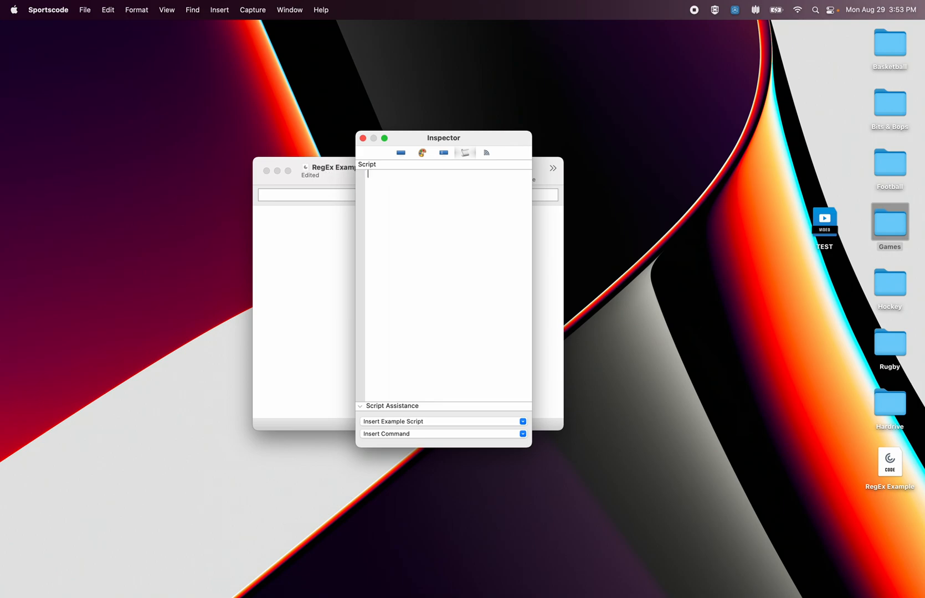
{"action": "left_click_drag", "start_coordinate": [443, 138], "coordinate": [552, 134]}
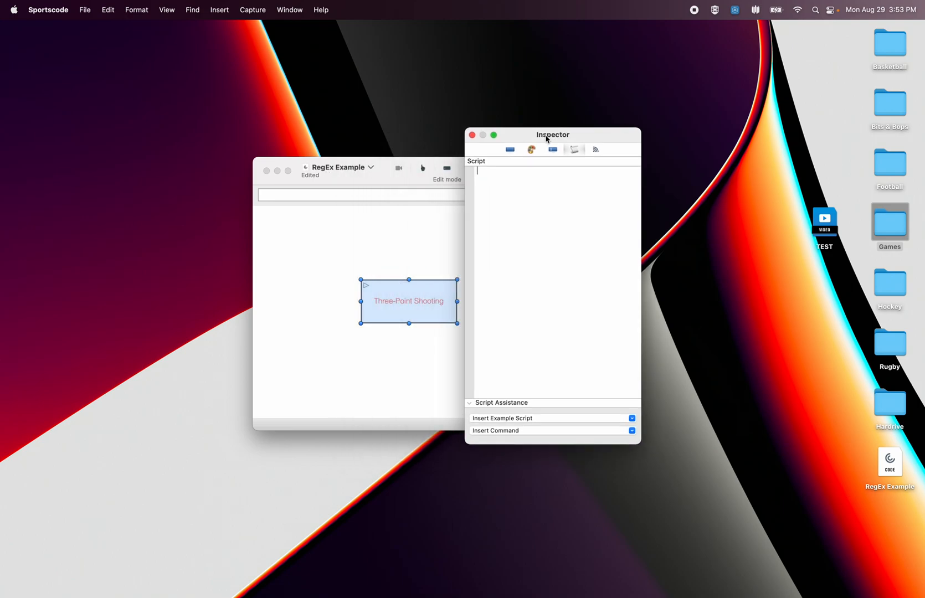
{"action": "left_click_drag", "start_coordinate": [552, 135], "coordinate": [652, 158]}
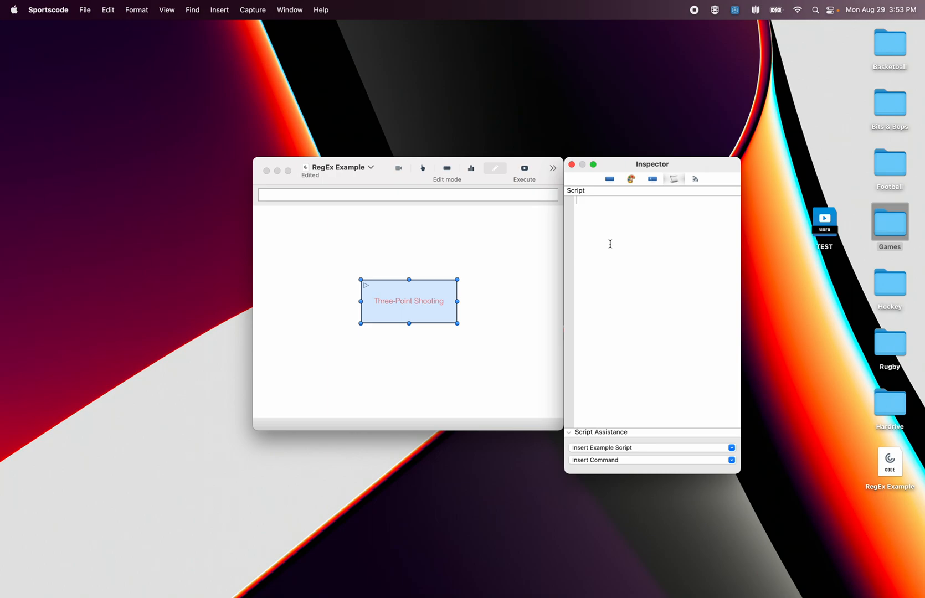
{"action": "mouse_move", "coordinate": [598, 244]}
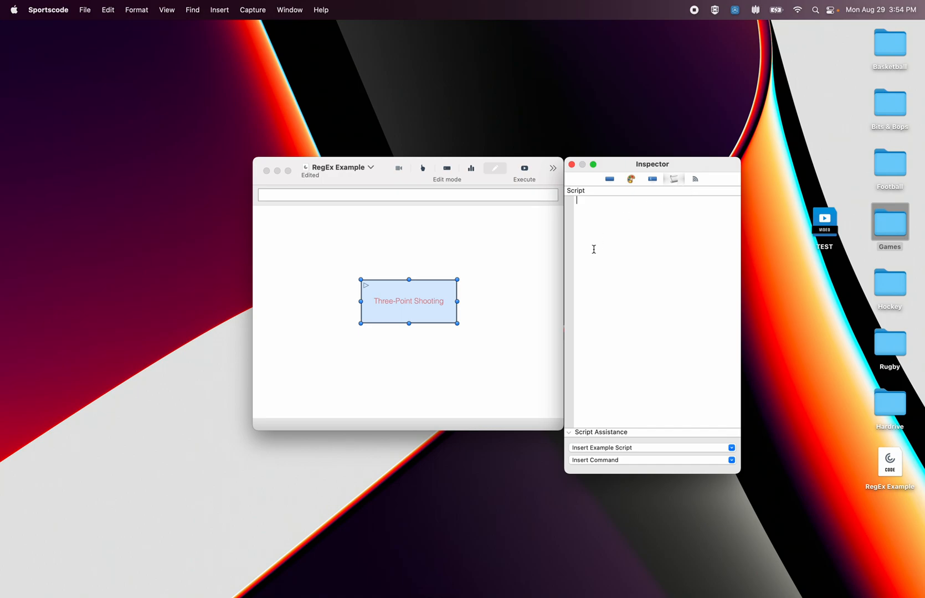
Step: Turn on Use regular expression for the button script and confirm it is checked
{"action": "right_click", "coordinate": [593, 249]}
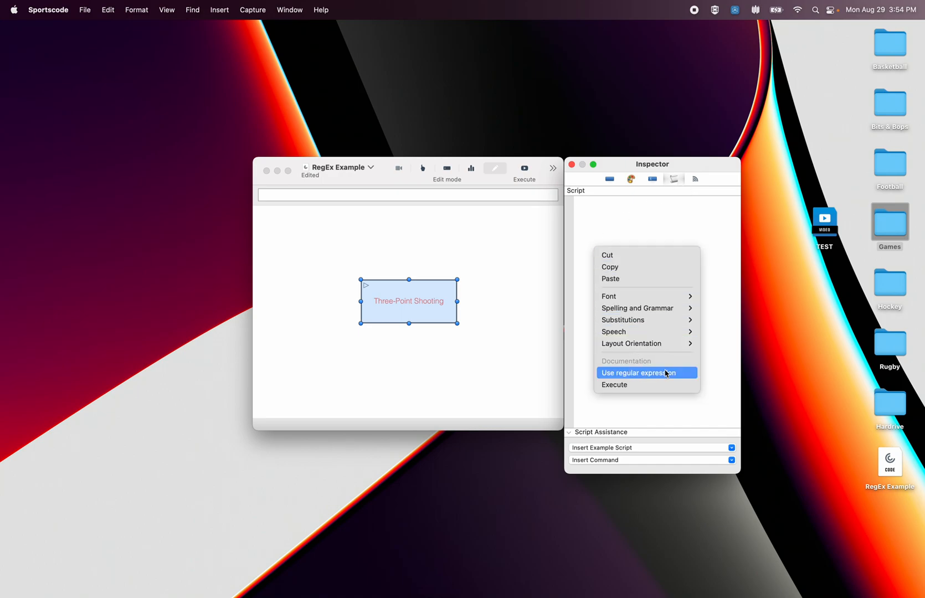
{"action": "left_click", "coordinate": [646, 372]}
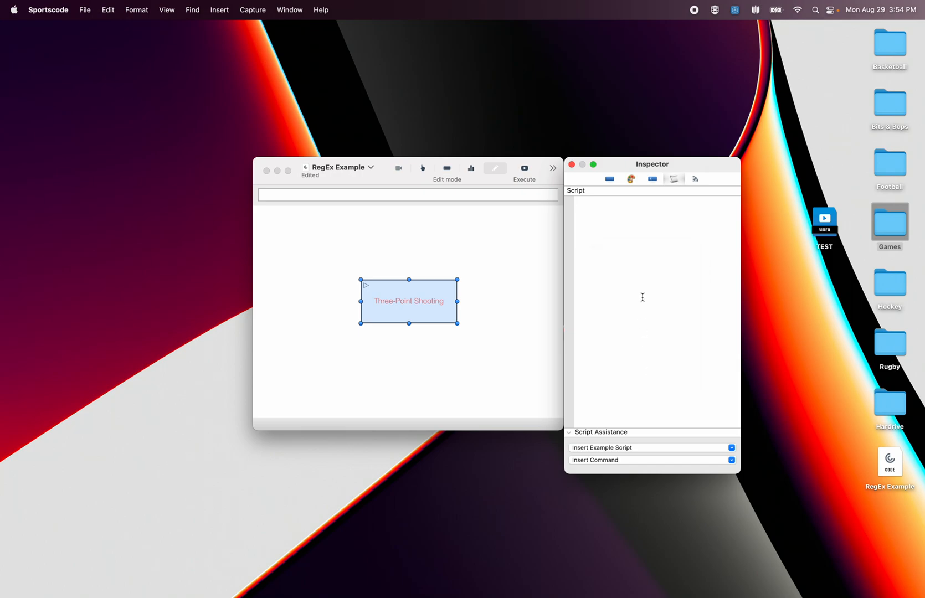
{"action": "right_click", "coordinate": [643, 297]}
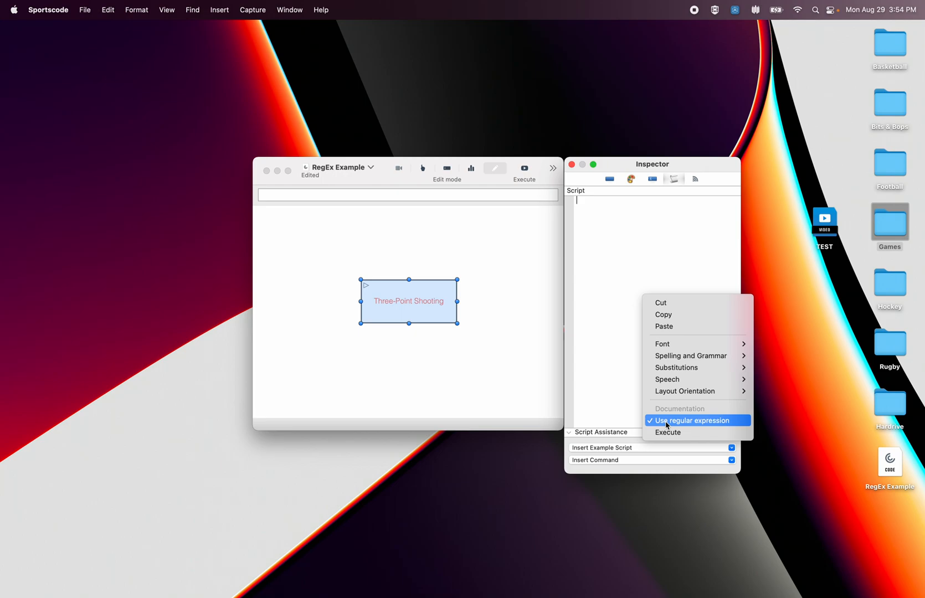
{"action": "mouse_move", "coordinate": [654, 420]}
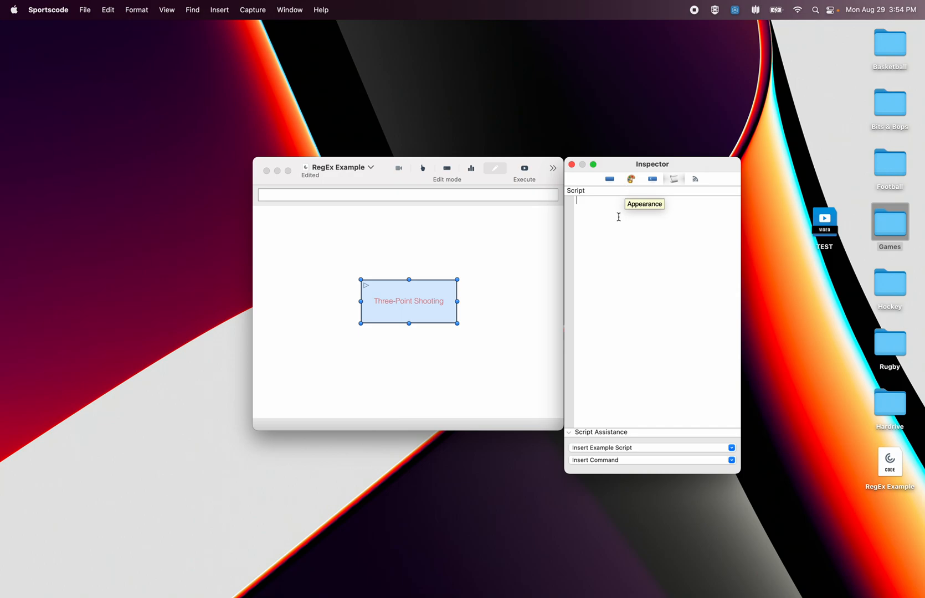
Step: Write $made = instances where row = ".*Made 3" and the matching $missed line for Missed 3
{"action": "type", "text": "$ma"}
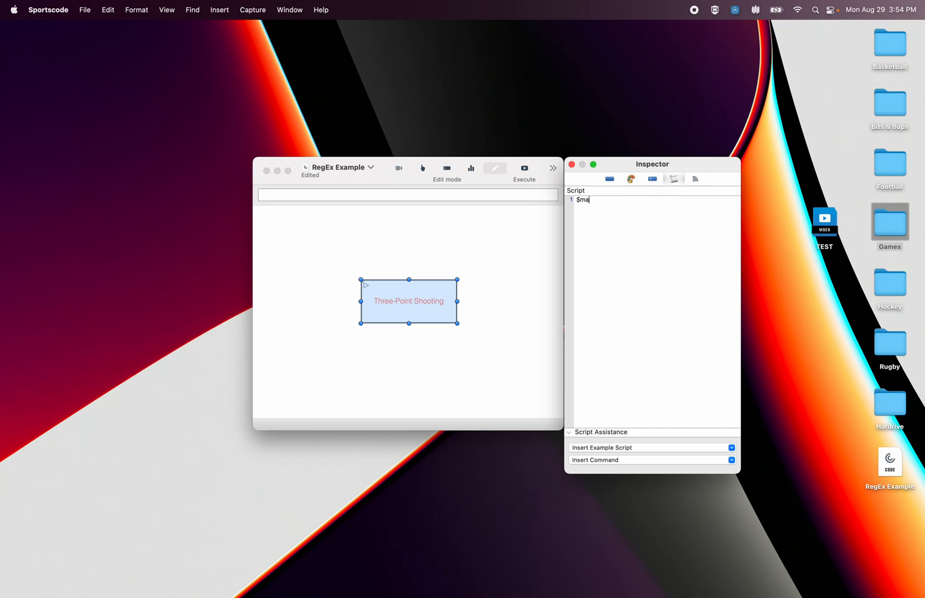
{"action": "type", "text": "de"}
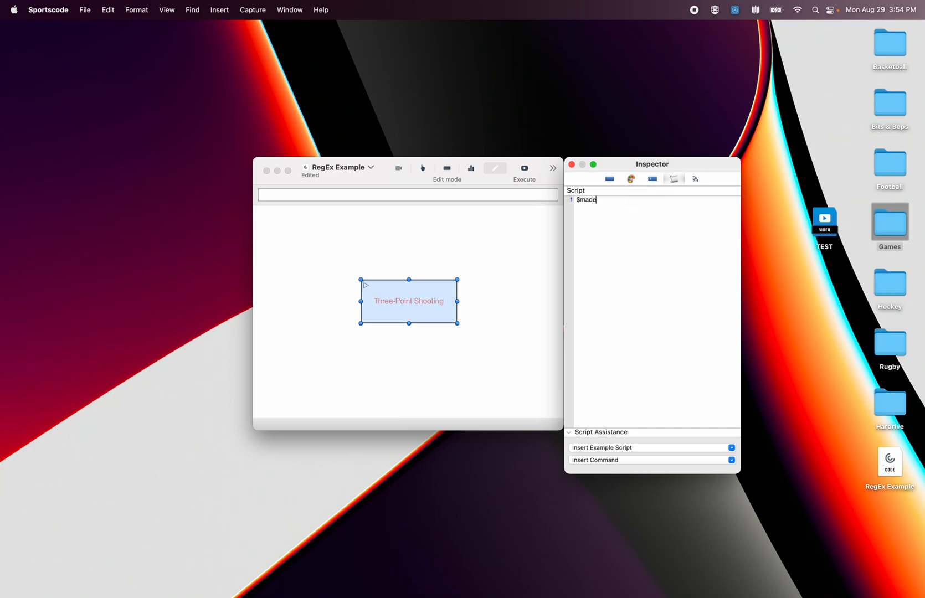
{"action": "type", "text": "="}
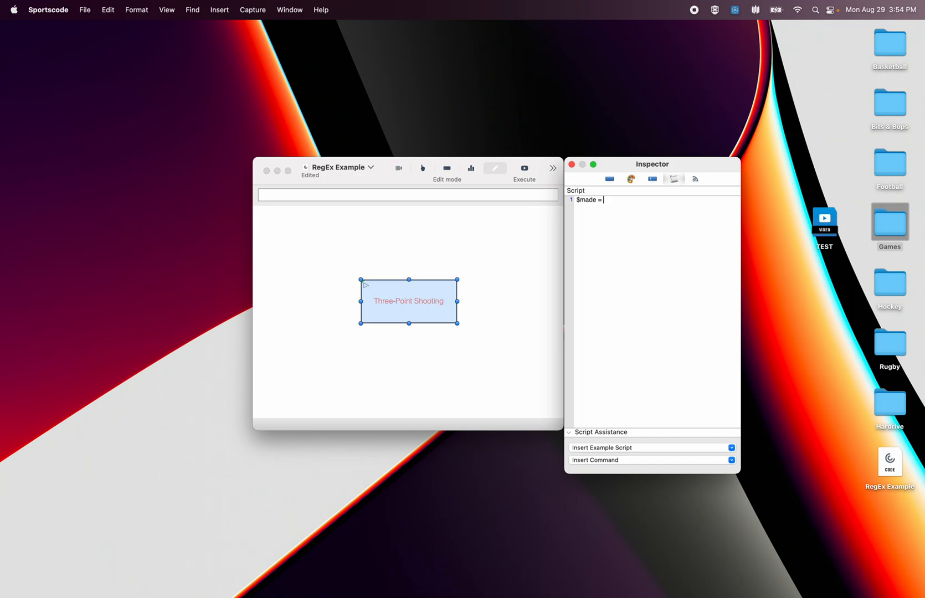
{"action": "type", "text": "instances"}
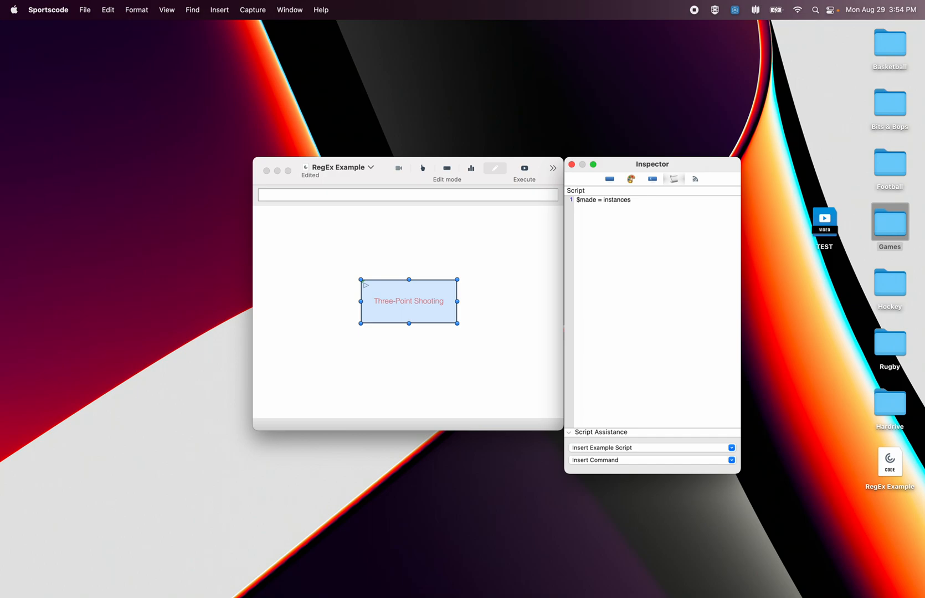
{"action": "type", "text": "where row"}
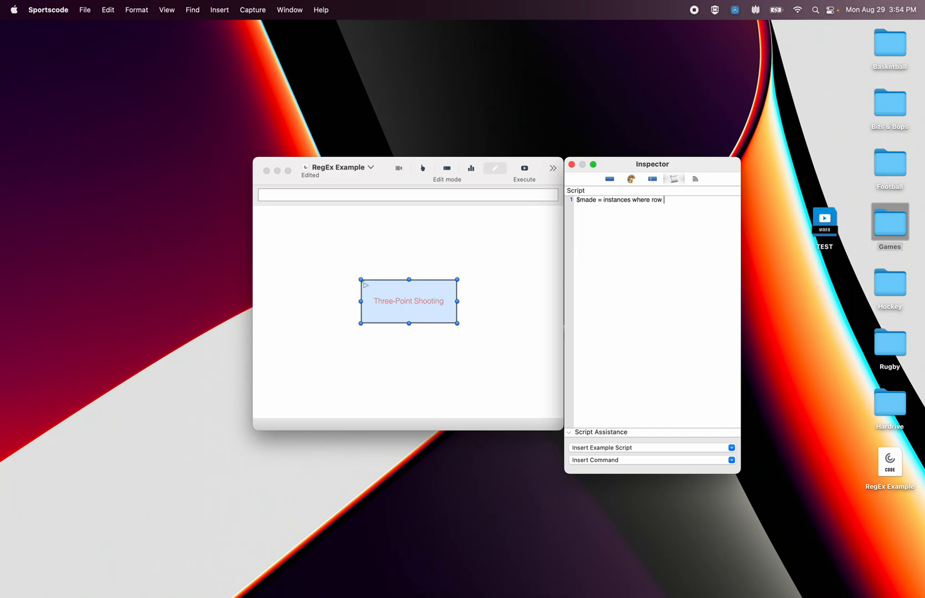
{"action": "type", "text": "= \".*"}
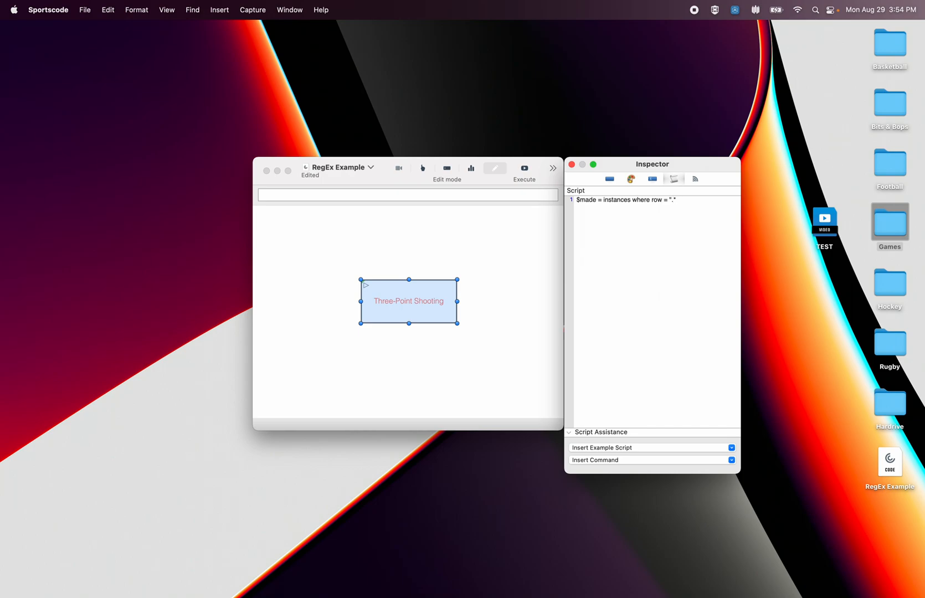
{"action": "type", "text": "Made 3"}
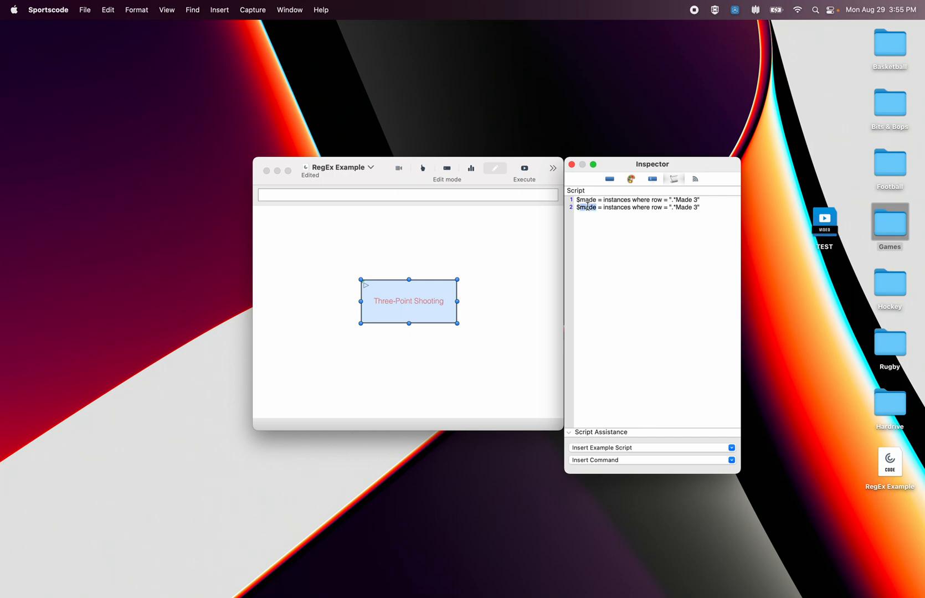
{"action": "type", "text": "missed"}
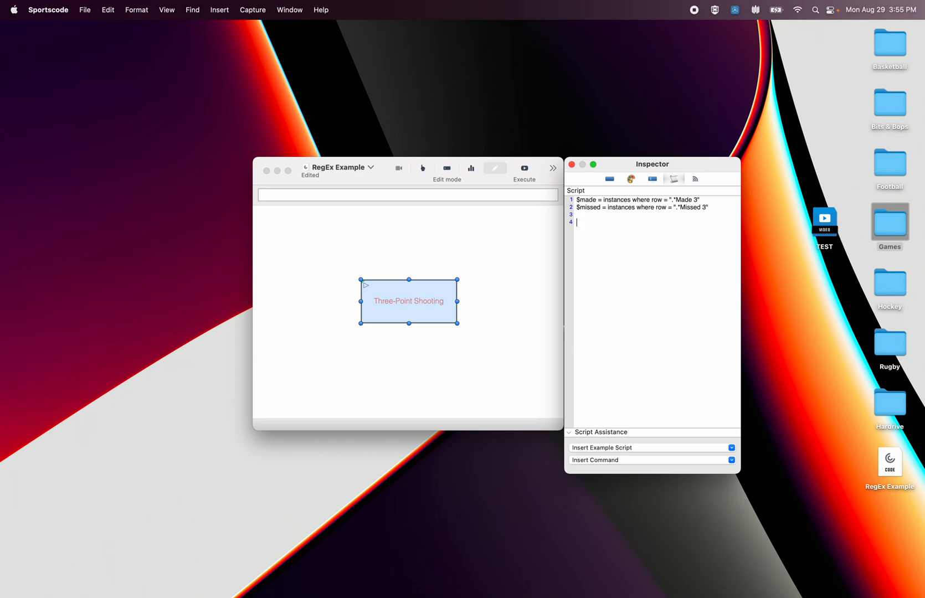
Step: Add the line $total = count $made + count $missed, correcting a typo, and start a show line
{"action": "type", "text": "$total = c"}
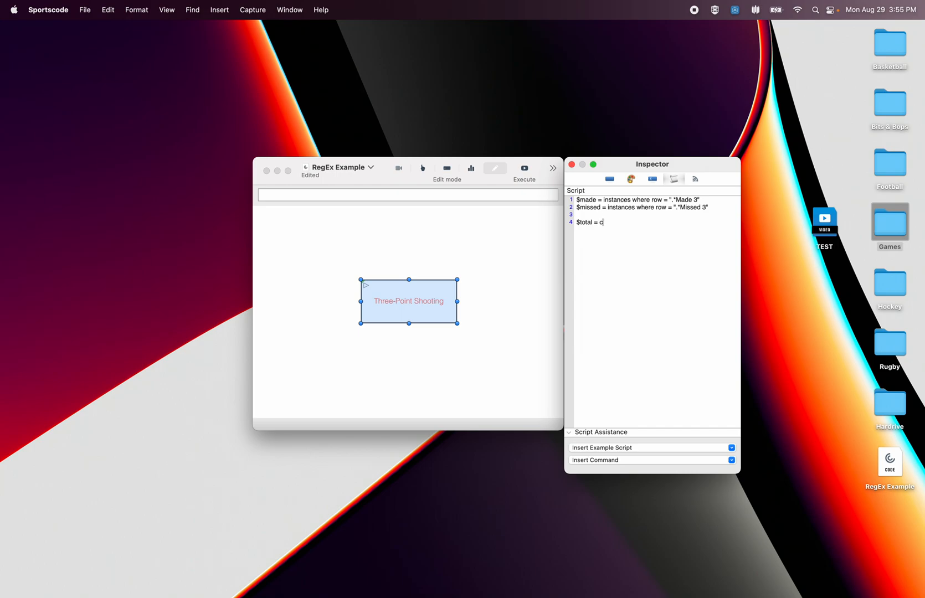
{"action": "type", "text": "ount $made + $count"}
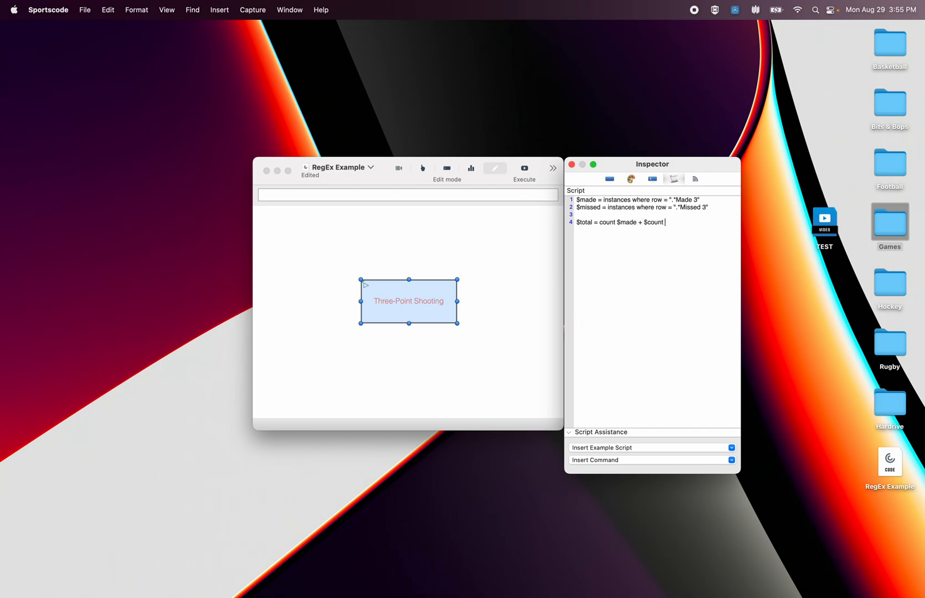
{"action": "key", "text": "Backspace"}
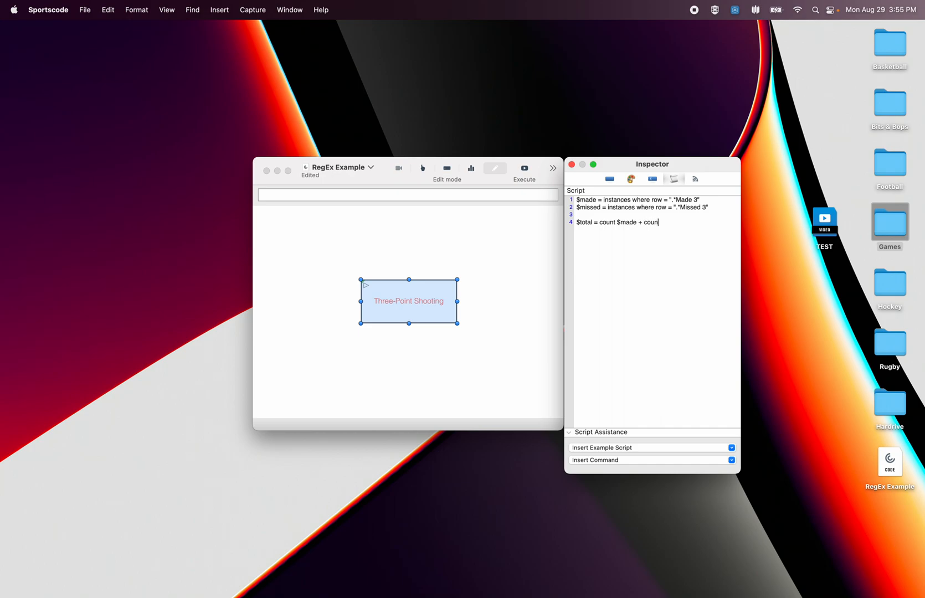
{"action": "type", "text": "$missed"}
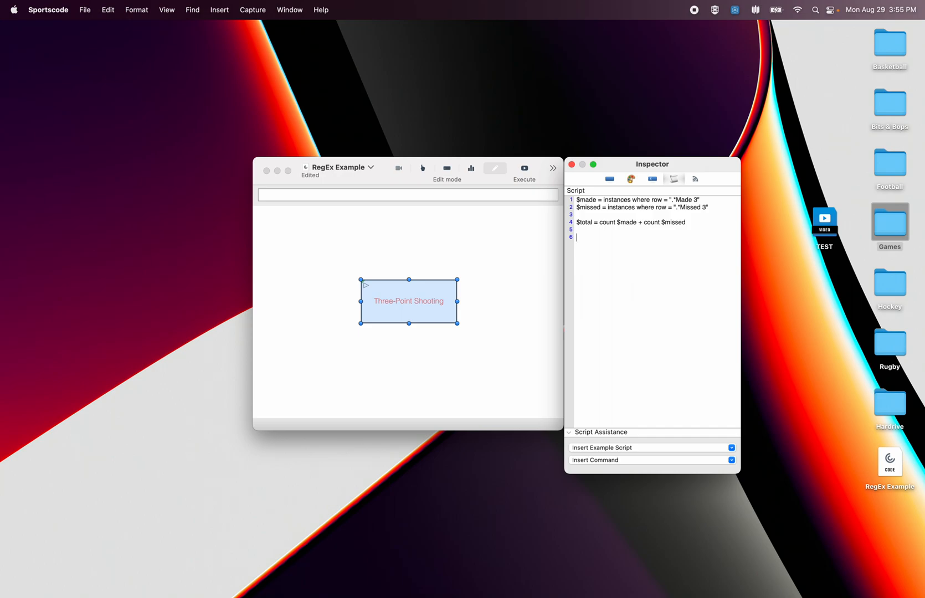
{"action": "type", "text": "show"}
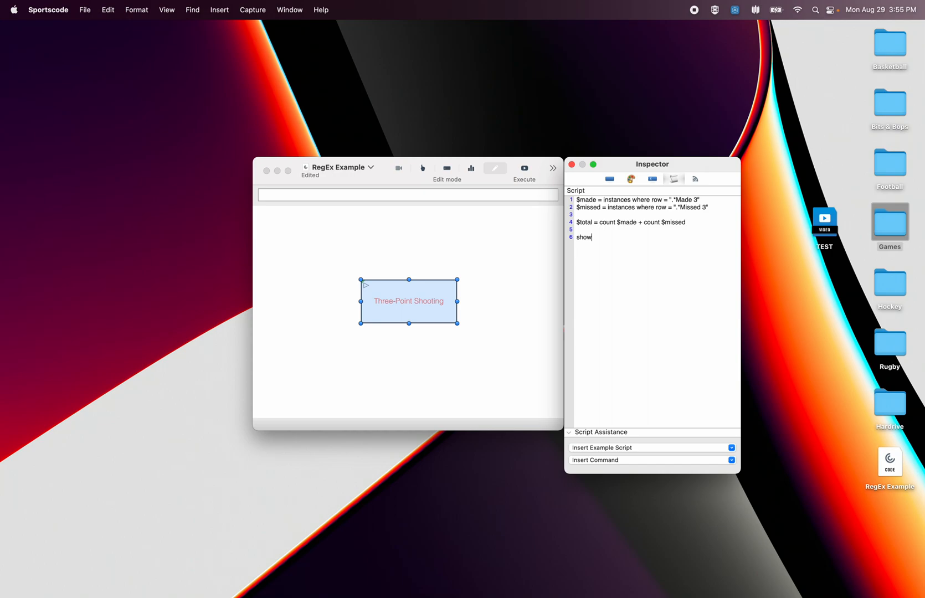
Step: Begin the show line with count $made + "/" + $total + " | "
{"action": "type", "text": "Cou"}
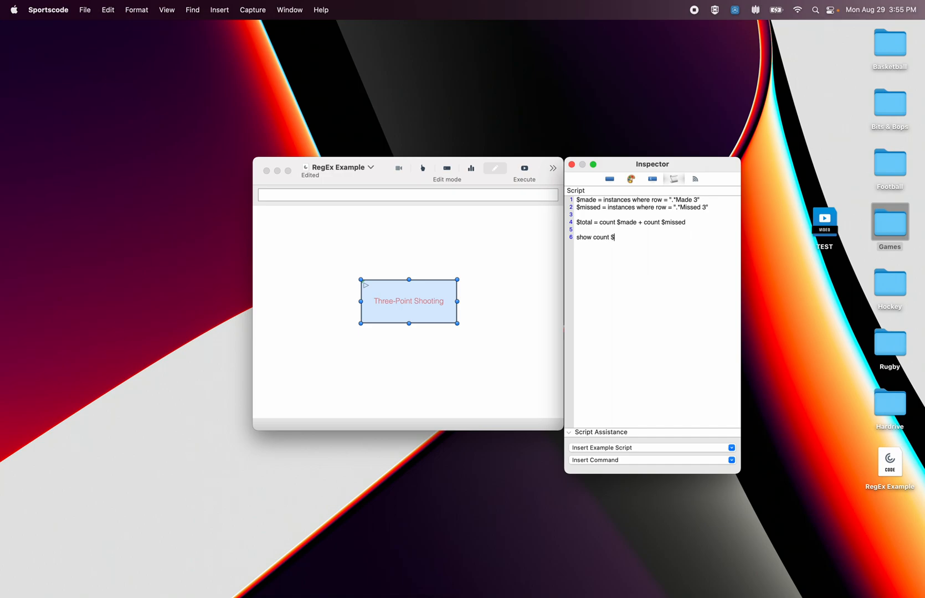
{"action": "type", "text": "made"}
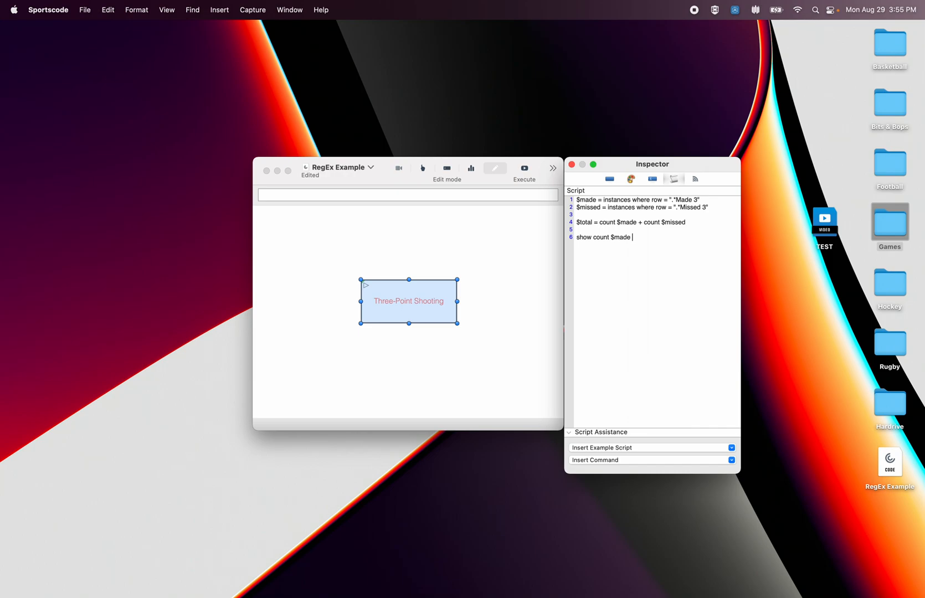
{"action": "type", "text": "+ \""}
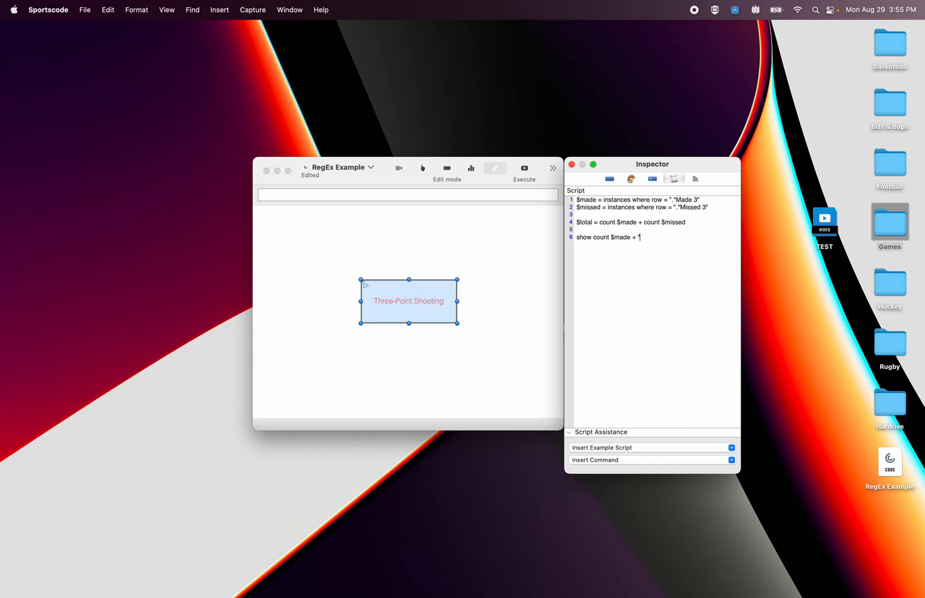
{"action": "type", "text": "/"}
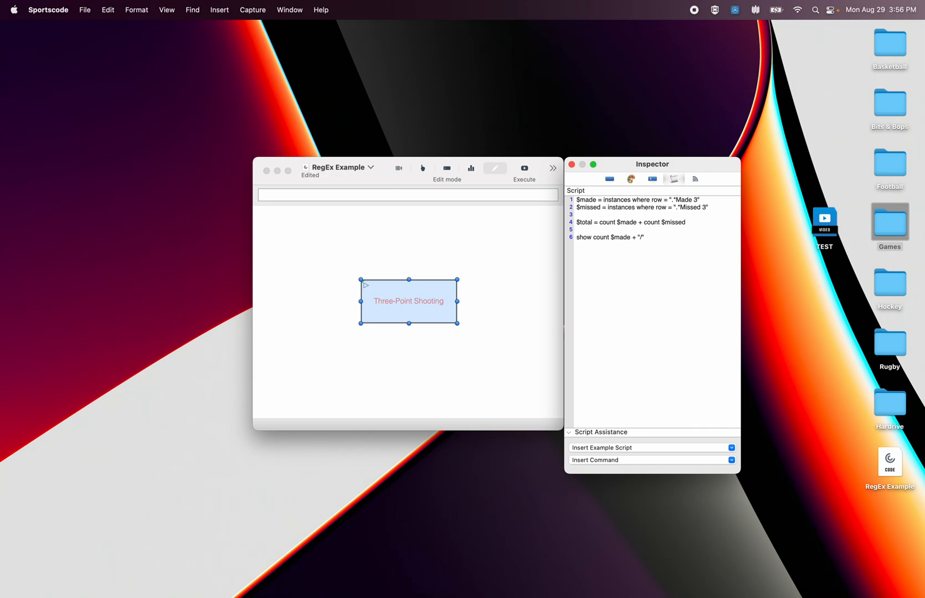
{"action": "type", "text": "+ $"}
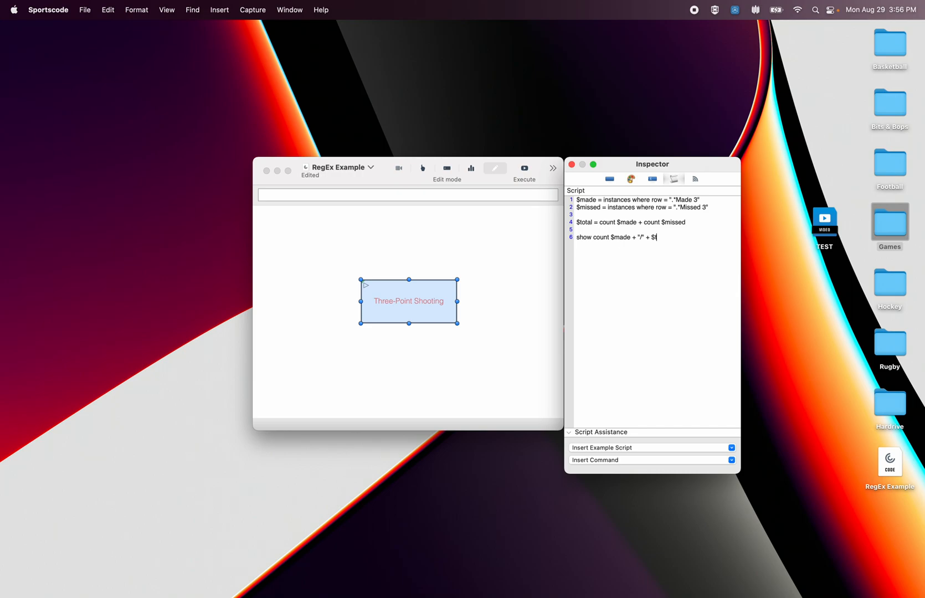
{"action": "type", "text": "total +"}
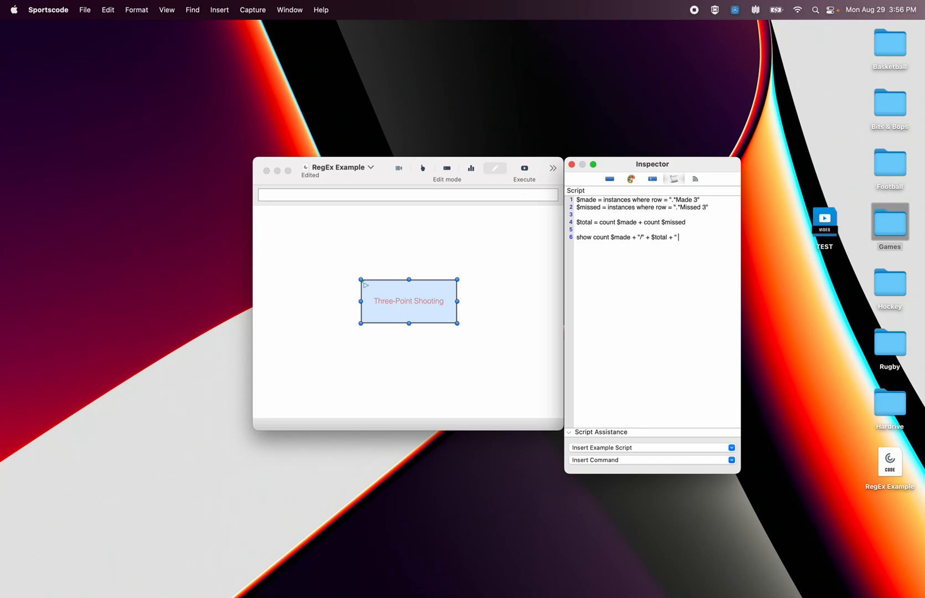
{"action": "type", "text": "|"}
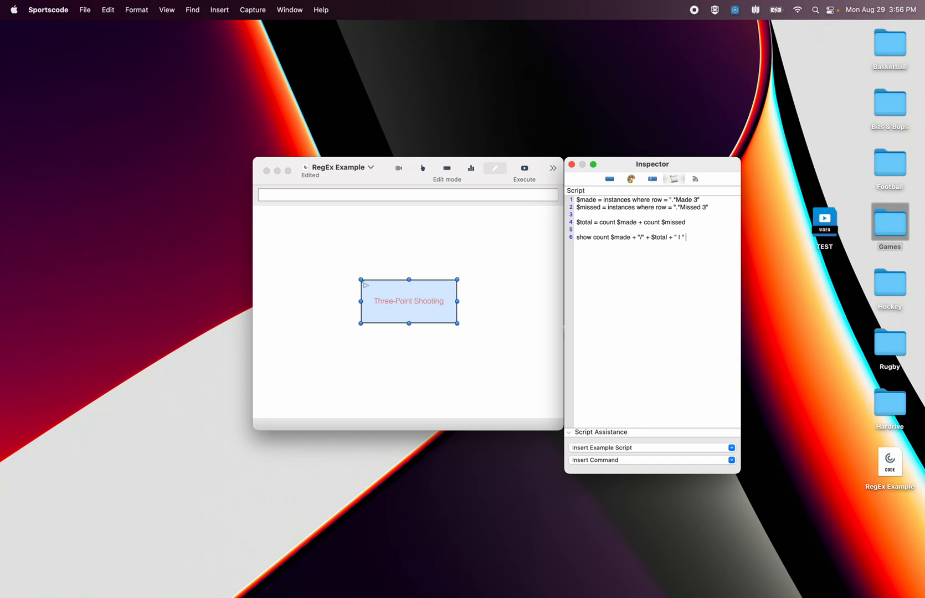
Step: Append round(((count $made / $total)*100),1) + "%" to the show line
{"action": "type", "text": "+ round (("}
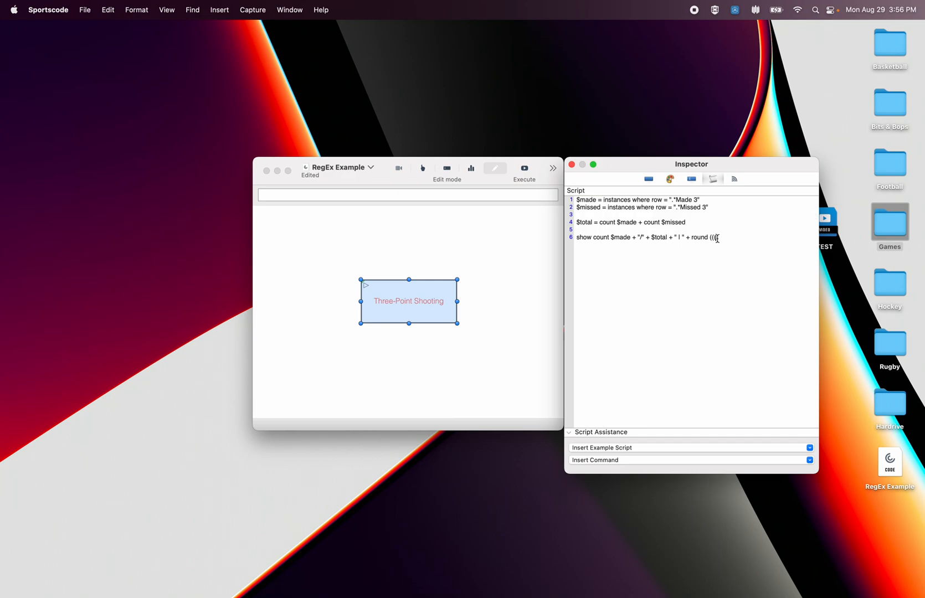
{"action": "type", "text": "Cou"}
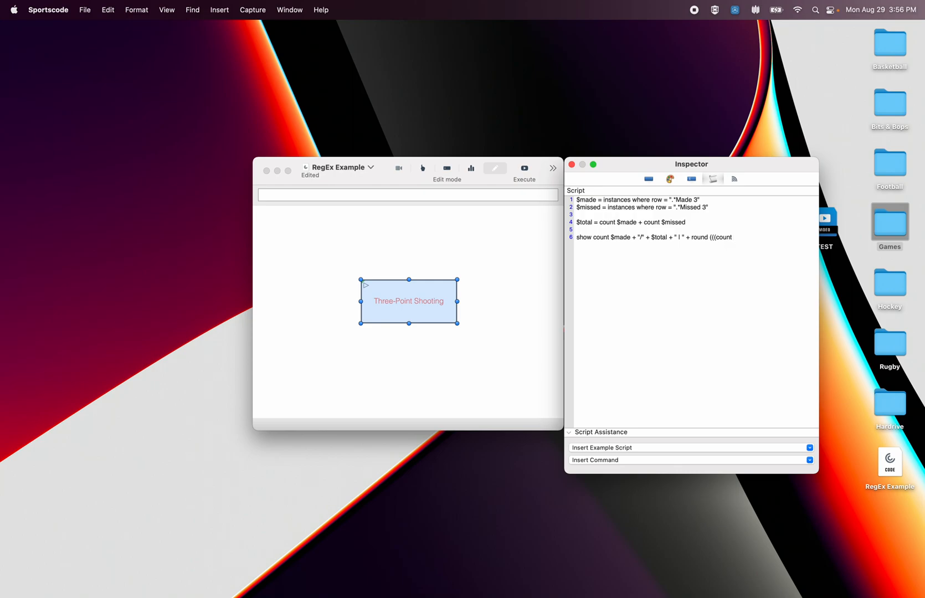
{"action": "type", "text": "$made / %"}
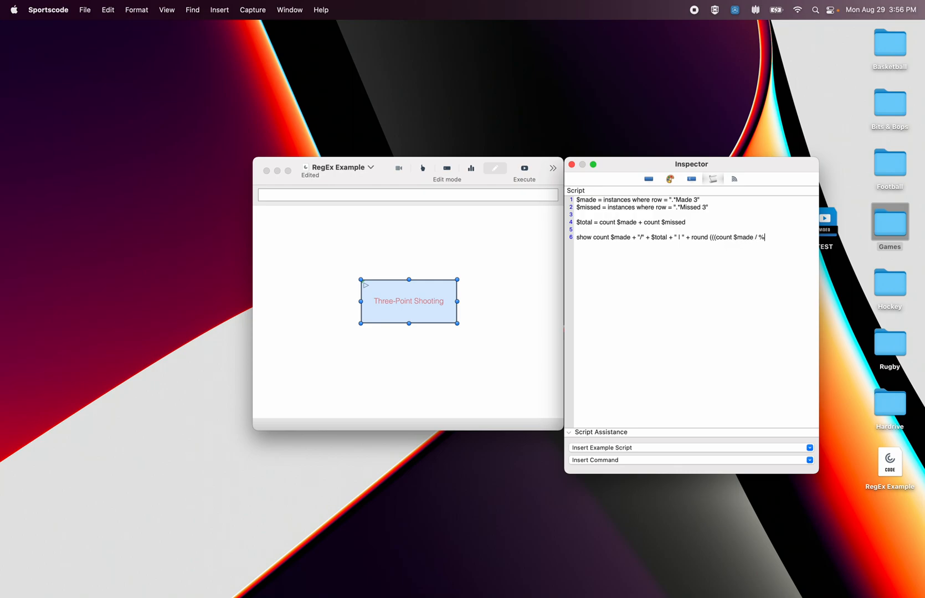
{"action": "type", "text": "$total)"}
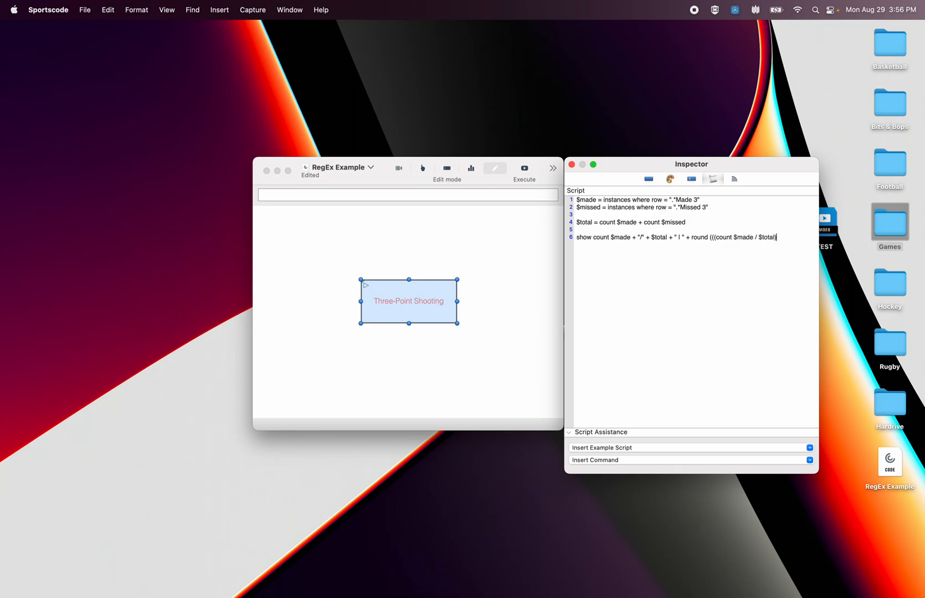
{"action": "type", "text": "*10"}
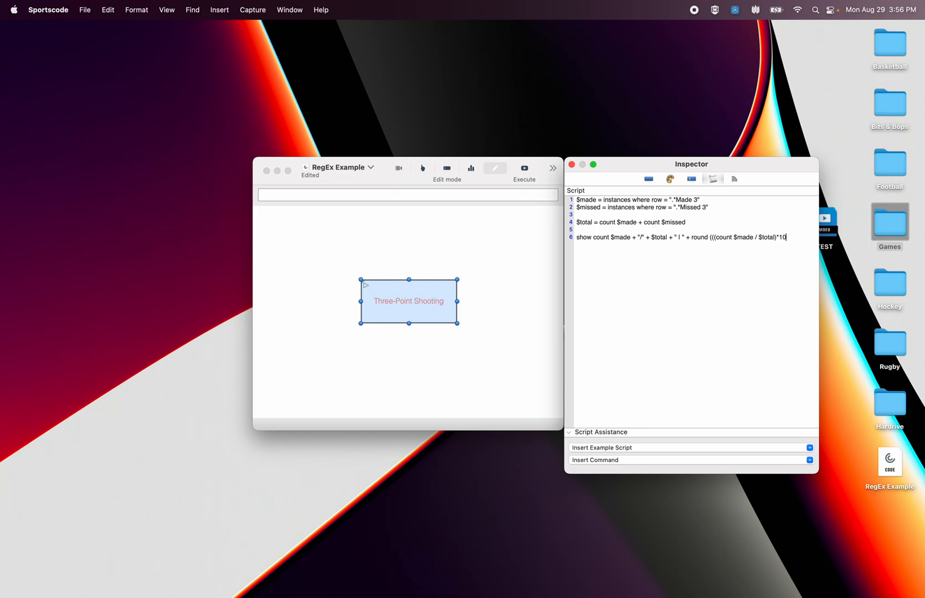
{"action": "type", "text": "0,1)"}
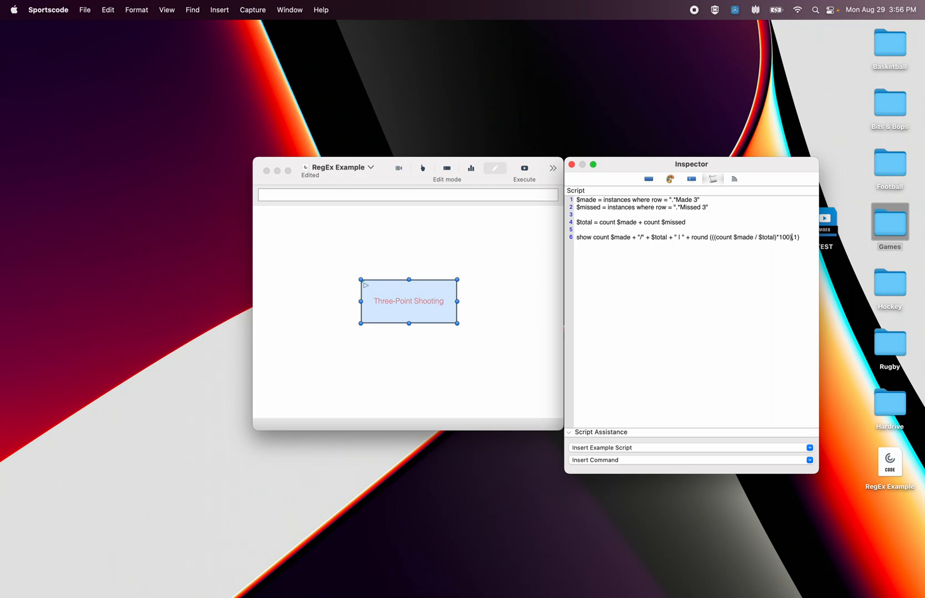
{"action": "type", "text": "+"}
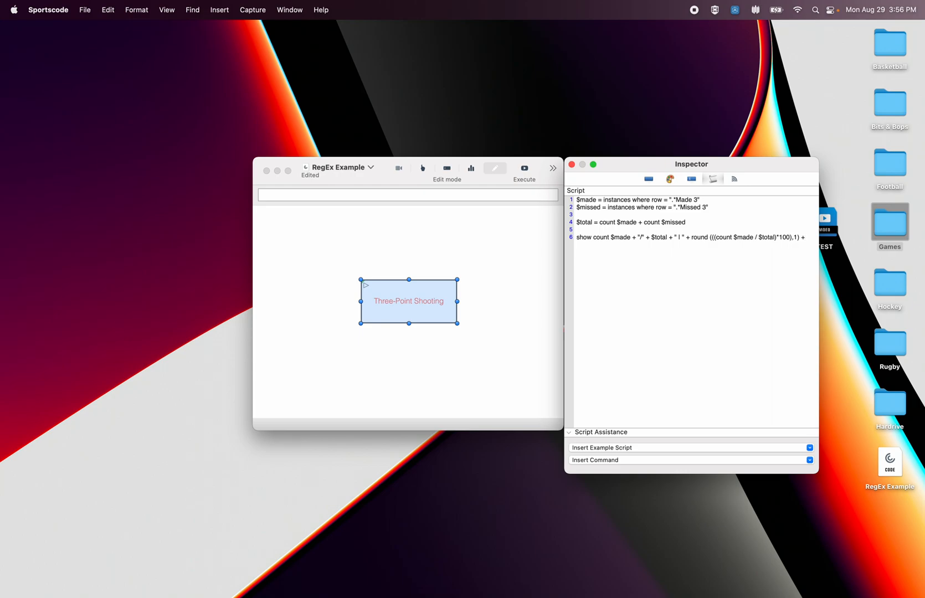
{"action": "type", "text": "%"}
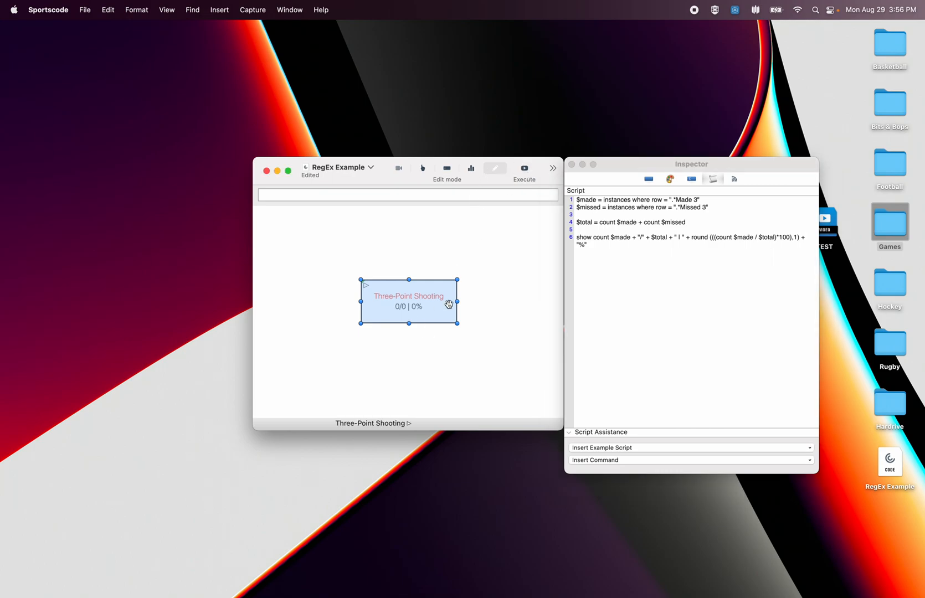
{"action": "mouse_move", "coordinate": [407, 304]}
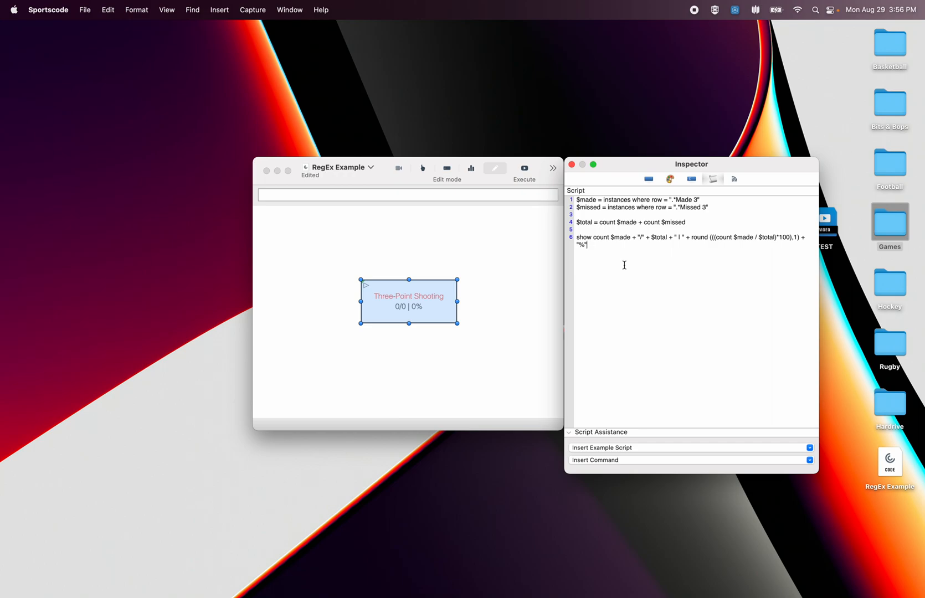
Step: Add a seventh line, show $made or $missed, and close the script editor
{"action": "key", "text": "Return"}
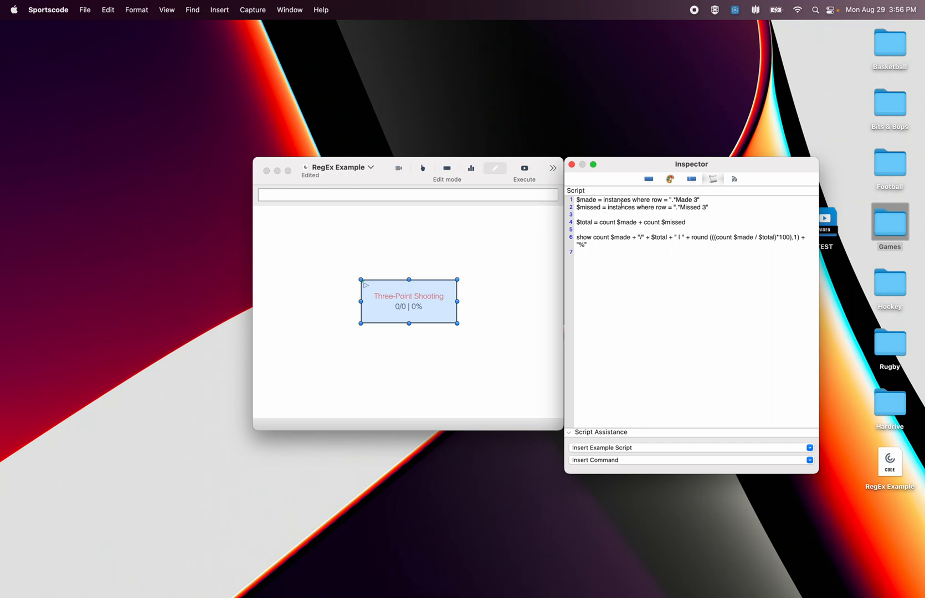
{"action": "type", "text": "show"}
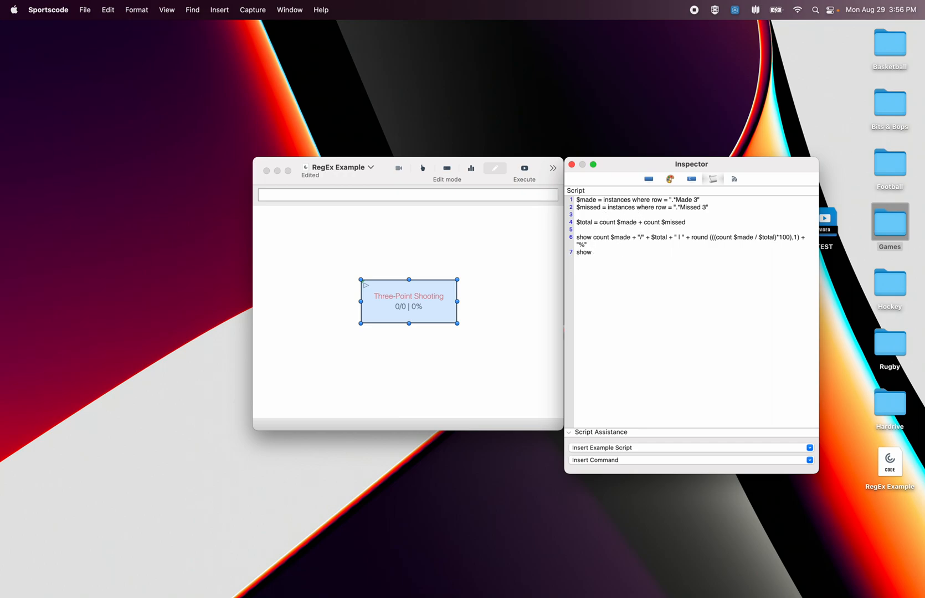
{"action": "type", "text": "$made or"}
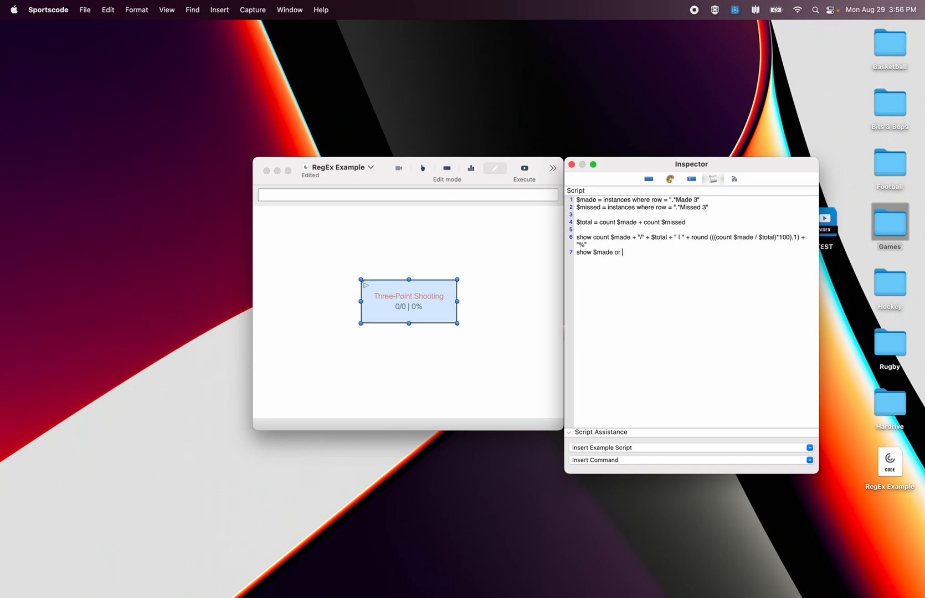
{"action": "type", "text": "$missed"}
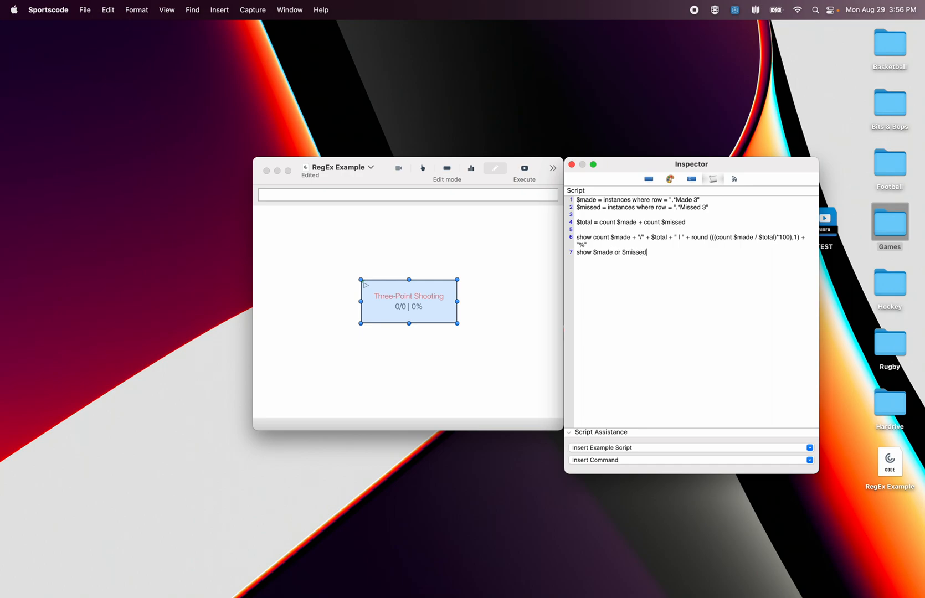
{"action": "left_click", "coordinate": [571, 164]}
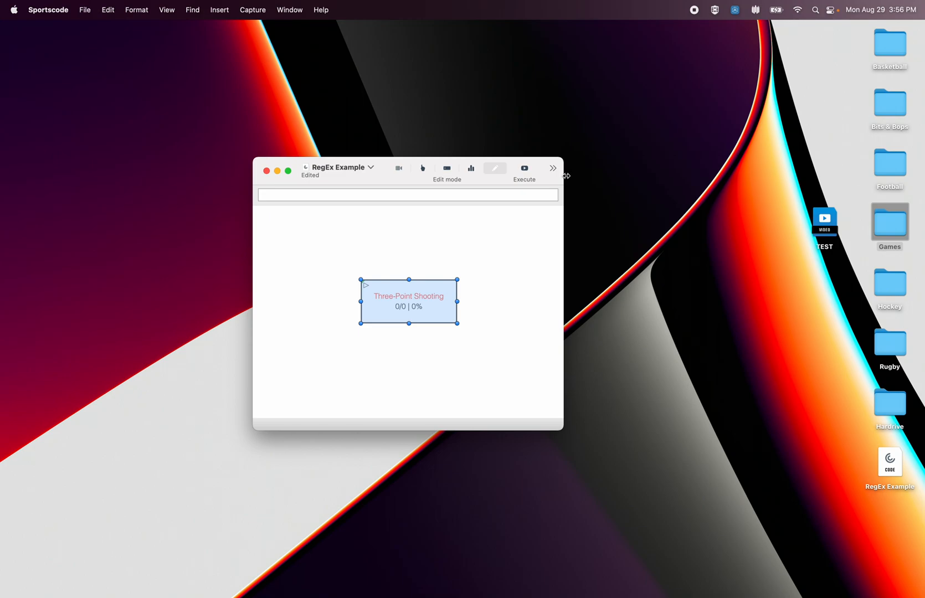
Step: Report on All Timelines in Folder using the Games folder as the source
{"action": "left_click", "coordinate": [470, 168]}
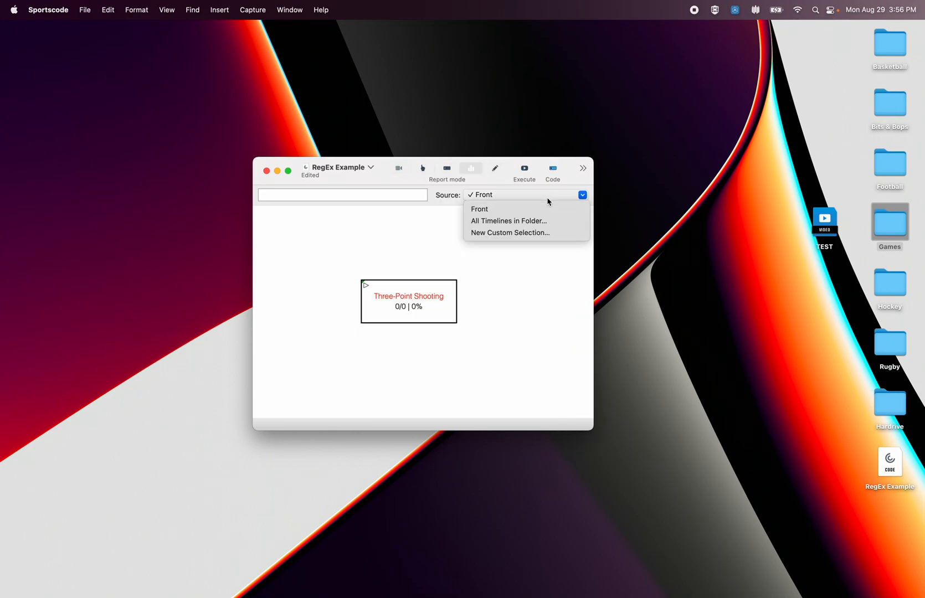
{"action": "left_click", "coordinate": [509, 220]}
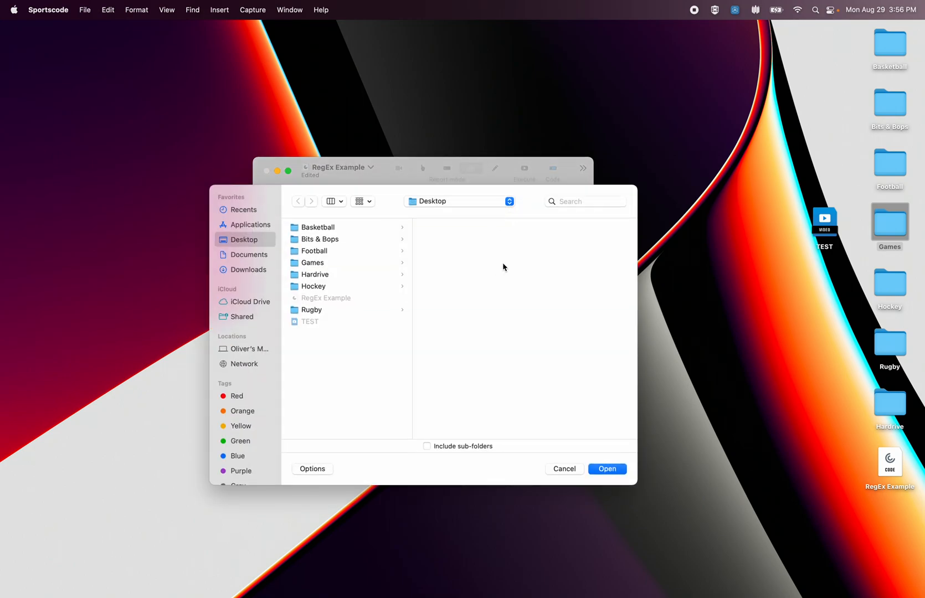
{"action": "left_click", "coordinate": [314, 262]}
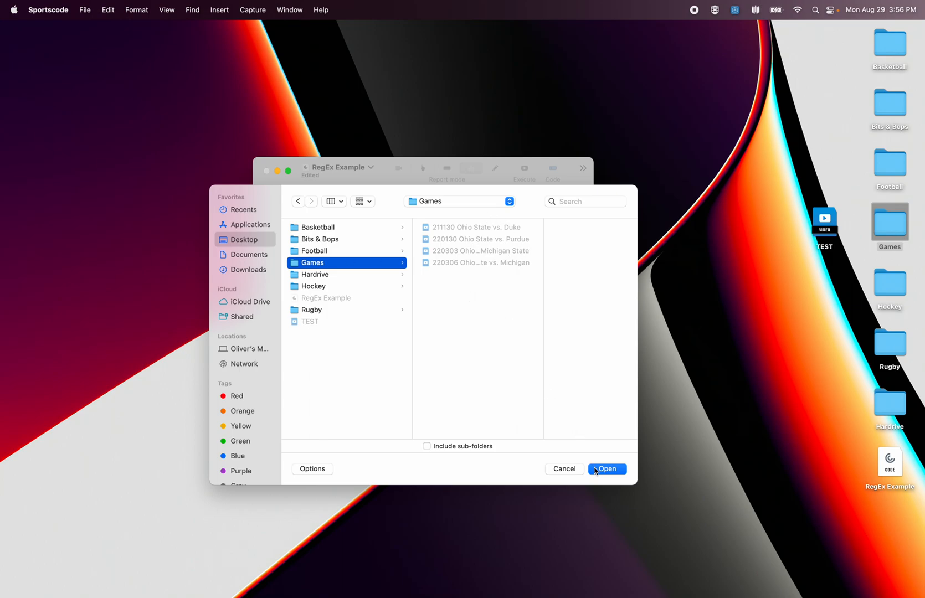
{"action": "left_click", "coordinate": [606, 468]}
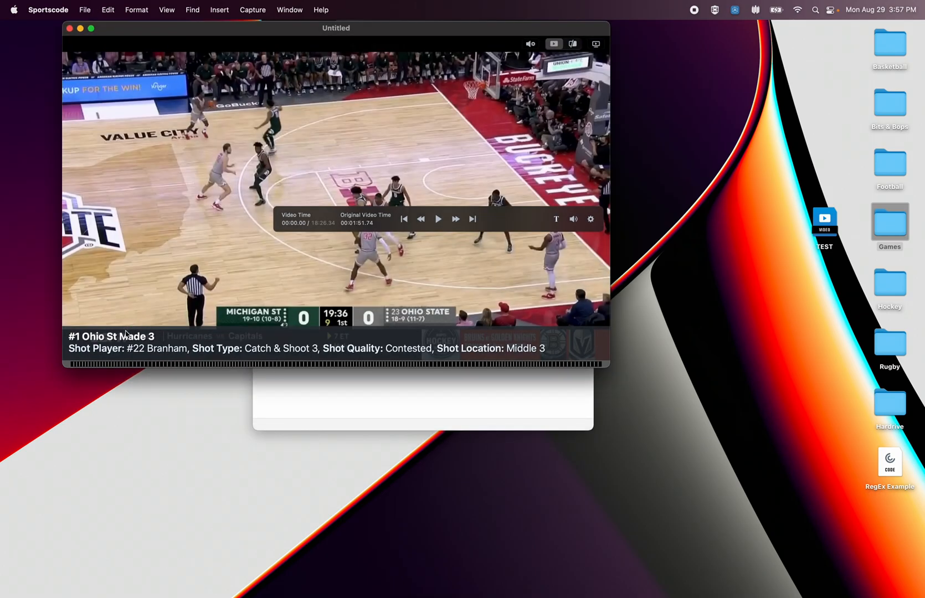
{"action": "mouse_move", "coordinate": [102, 315]}
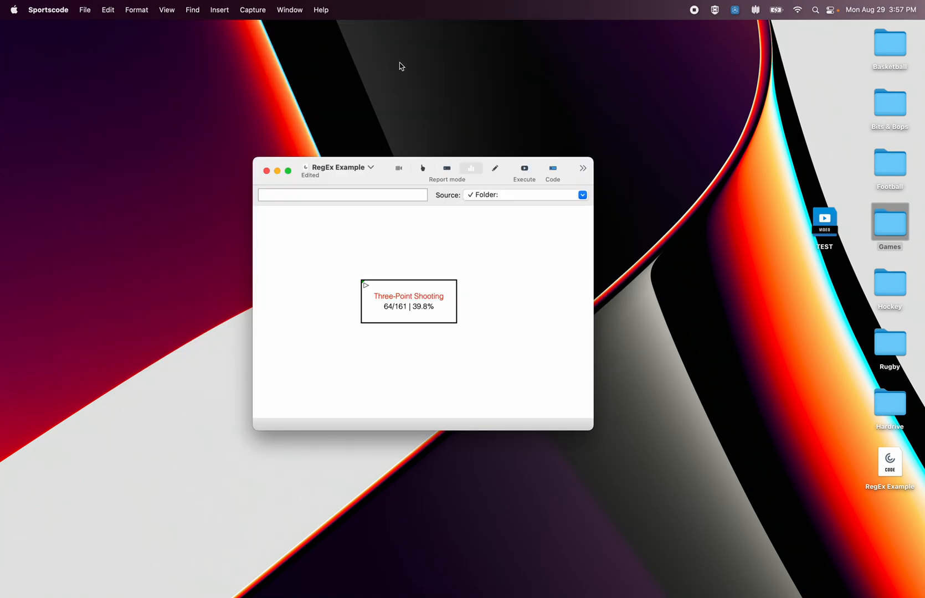
Step: Reopen the button script and insert the (?!Ohio St) lookahead before .*Made 3
{"action": "left_click", "coordinate": [495, 168]}
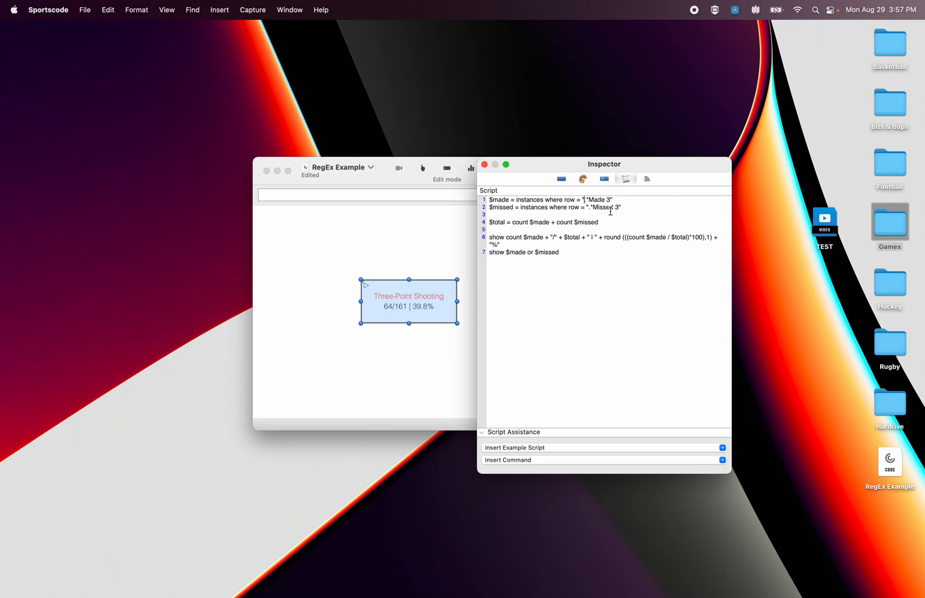
{"action": "type", "text": "("}
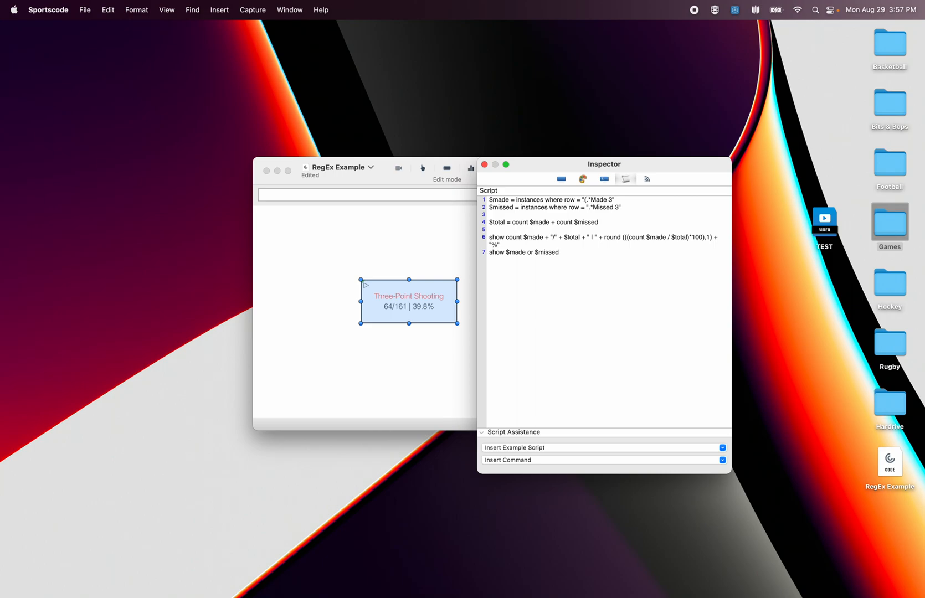
{"action": "type", "text": "?"}
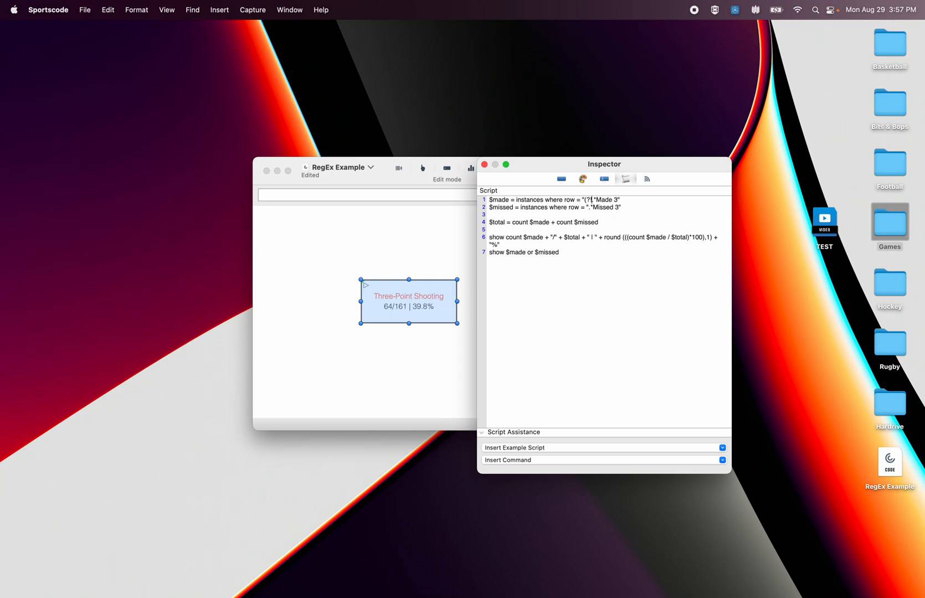
{"action": "type", "text": "Ohio ST"}
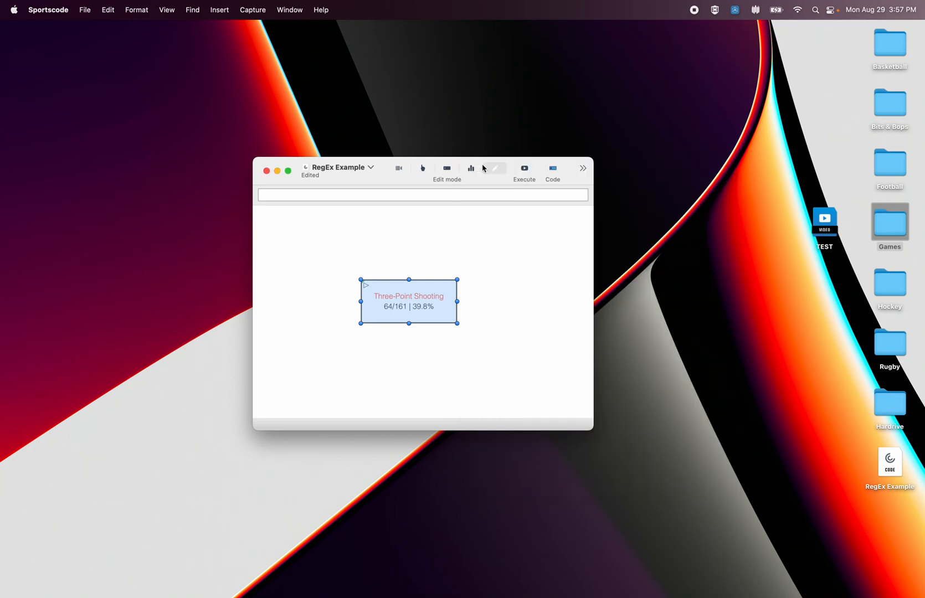
Step: Return to Edit mode, reopen the button script, and right-click in the script area
{"action": "left_click", "coordinate": [495, 169]}
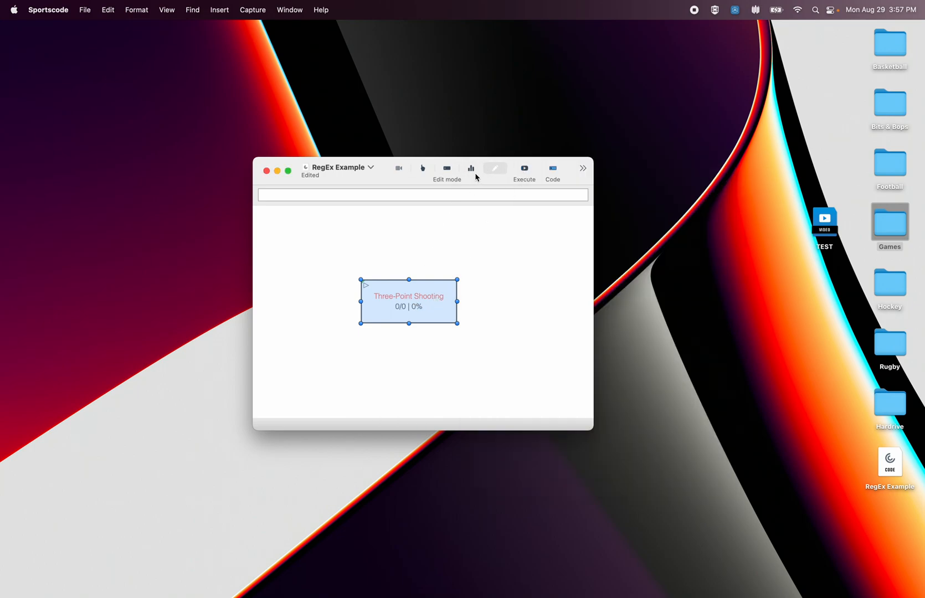
{"action": "left_click", "coordinate": [471, 169]}
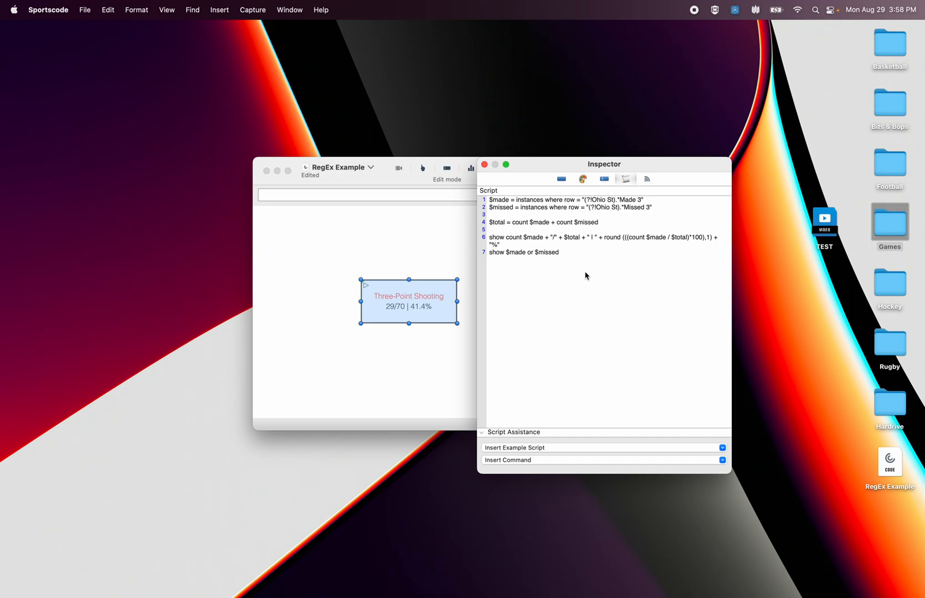
{"action": "right_click", "coordinate": [546, 252]}
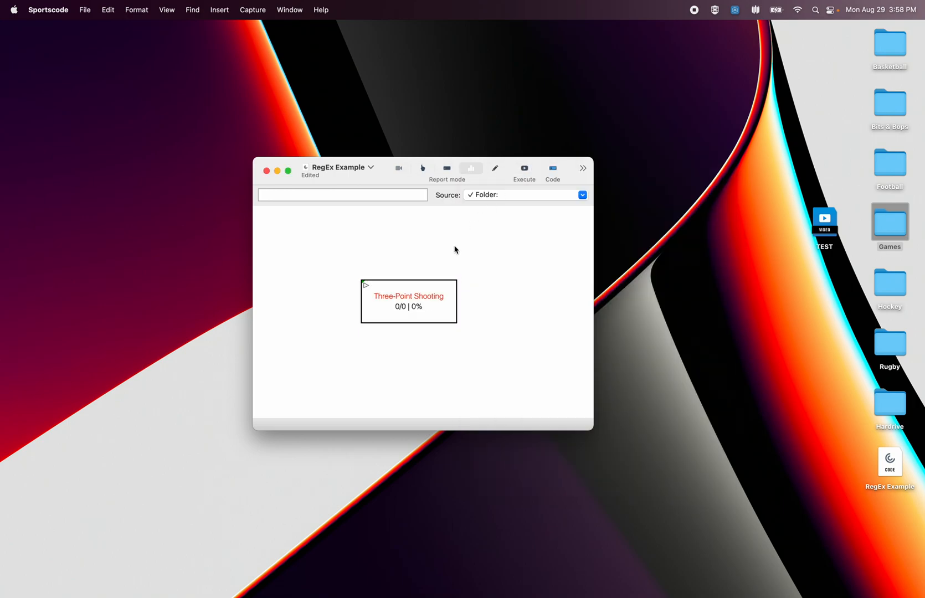
Step: Review and close the button's script, then refresh it to show 29/70 | 41.4%
{"action": "right_click", "coordinate": [543, 252]}
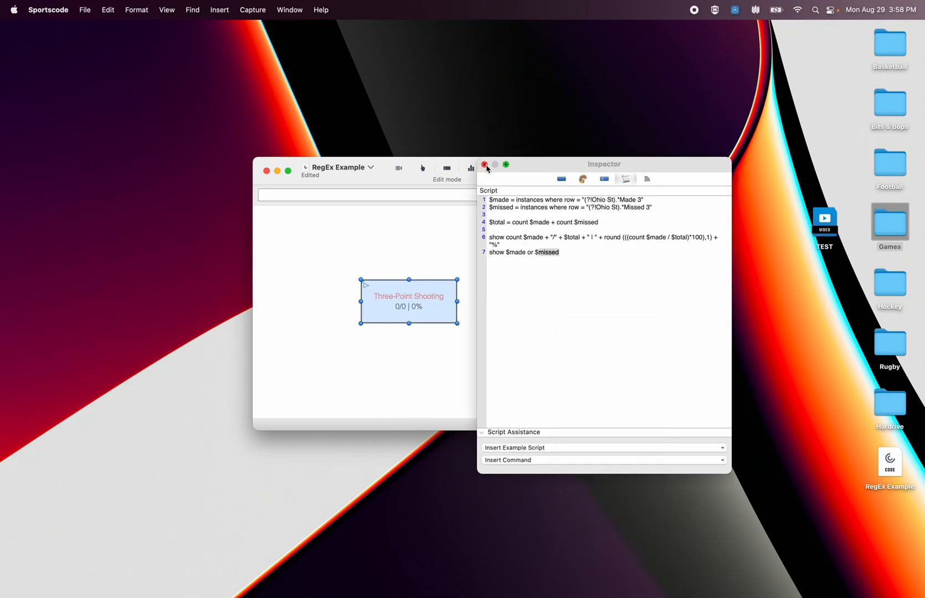
{"action": "left_click", "coordinate": [483, 164]}
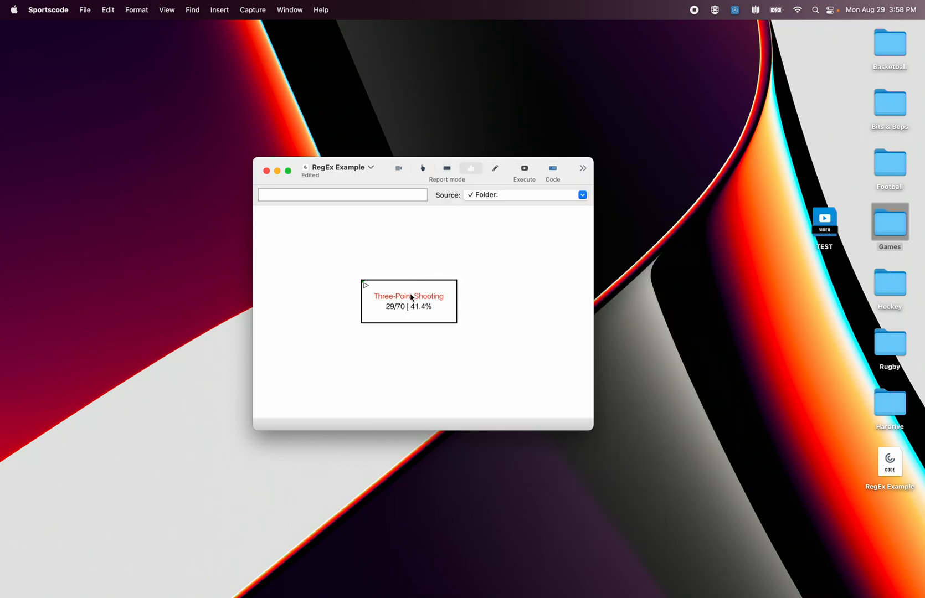
{"action": "left_click", "coordinate": [408, 300]}
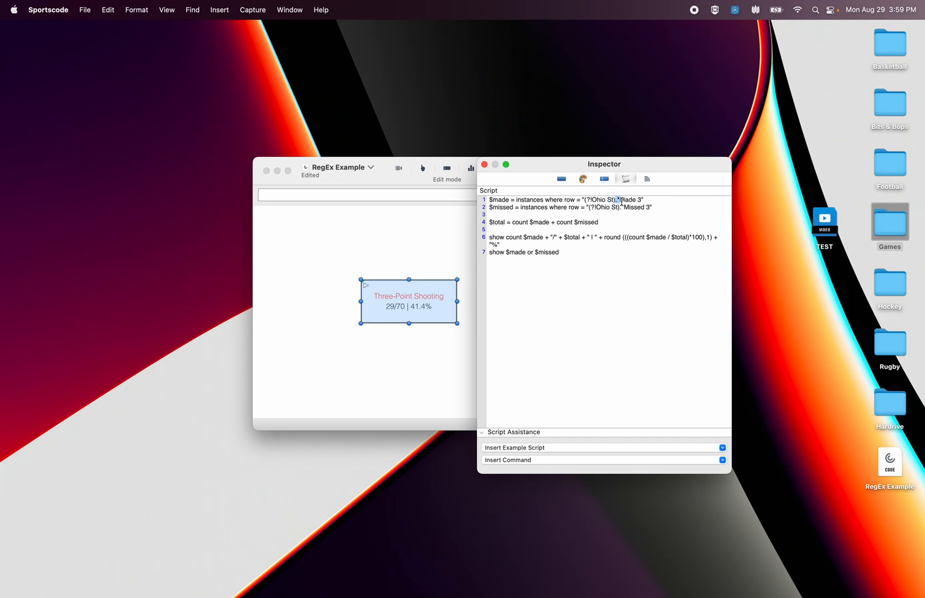
Step: Select the .* wildcard after the Ohio St lookahead in the Made 3 pattern
{"action": "left_click", "coordinate": [618, 200]}
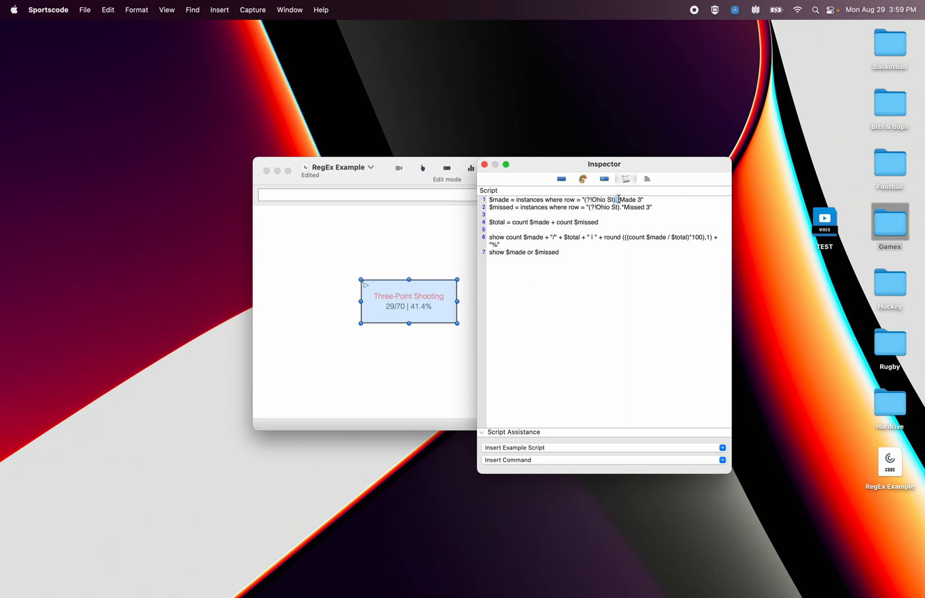